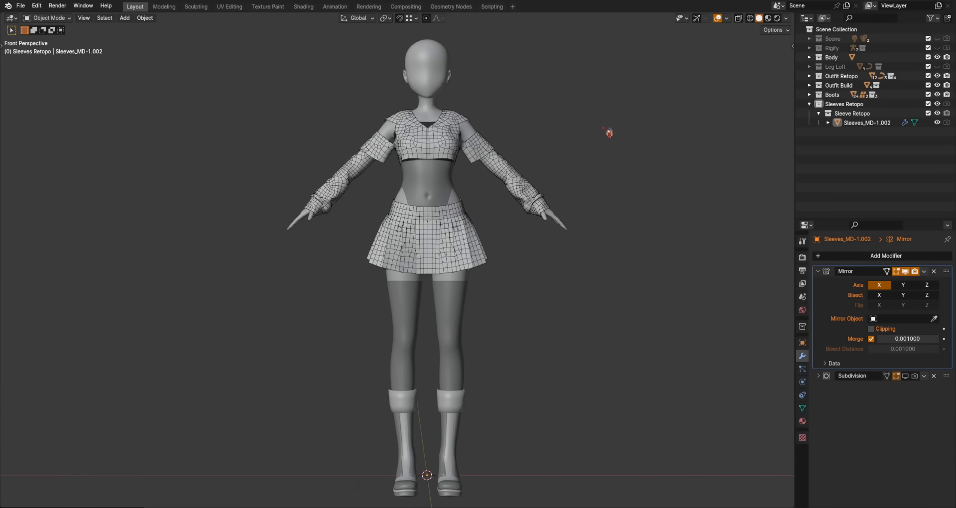
# Step: Inspect the sleeve retopo in the Layout workspace before switching to Marvelous Designer
pyautogui.press('KP_5')
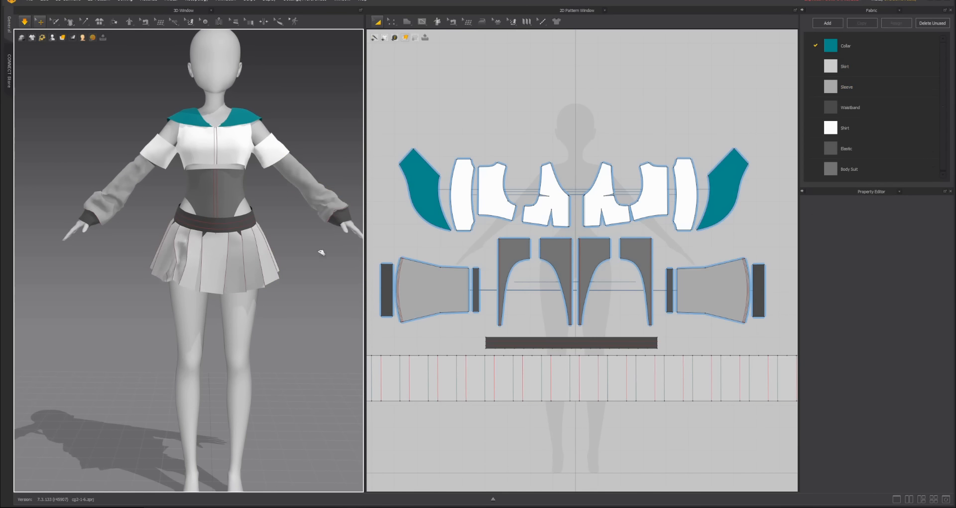
# Step: Select the waistband pattern and set 2D Pattern Rendering Style to Mesh
pyautogui.click(570, 341)
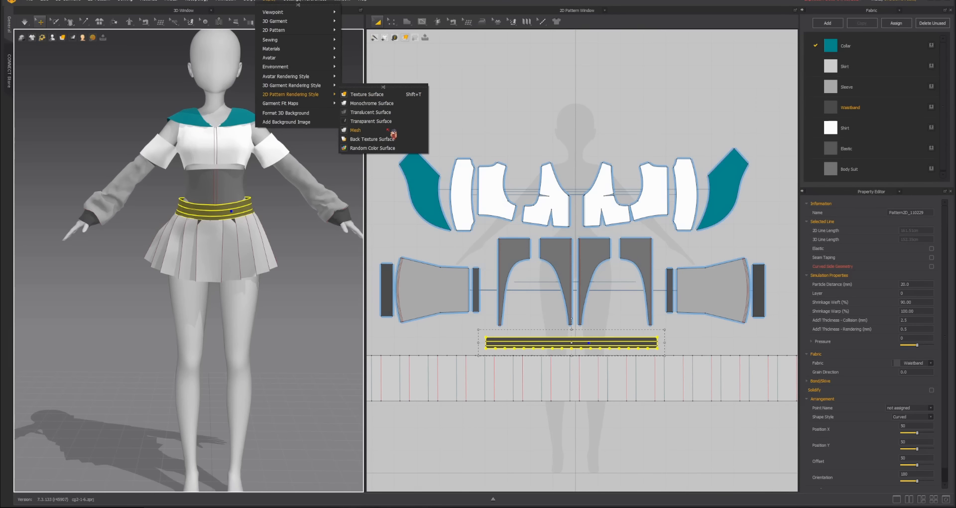
pyautogui.click(355, 130)
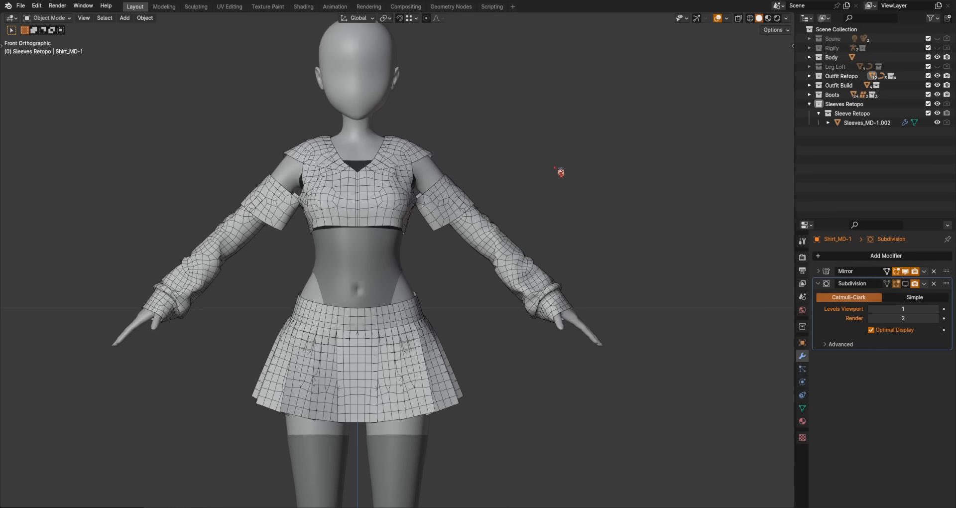
# Step: Select Sleeves_MD-1.002 and move to the UV Editing workspace for the duplicate
pyautogui.click(866, 123)
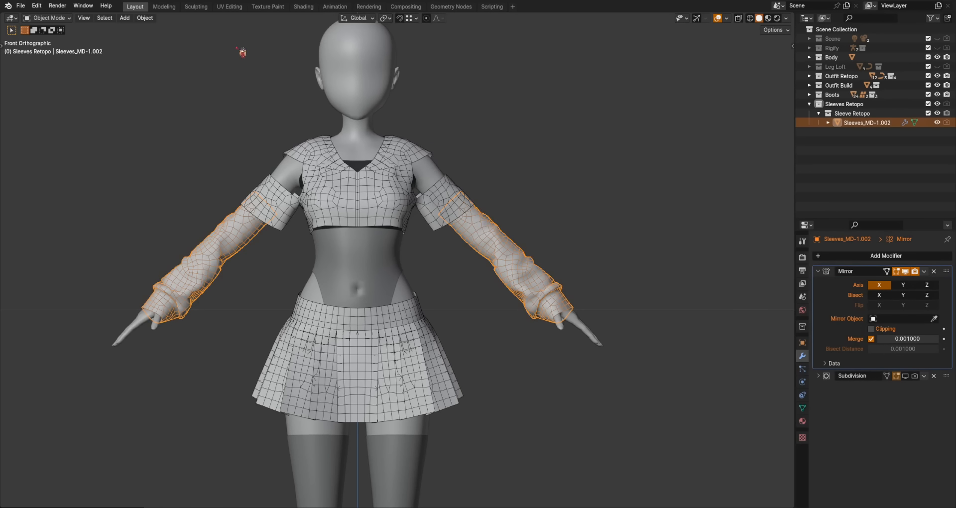
pyautogui.click(229, 6)
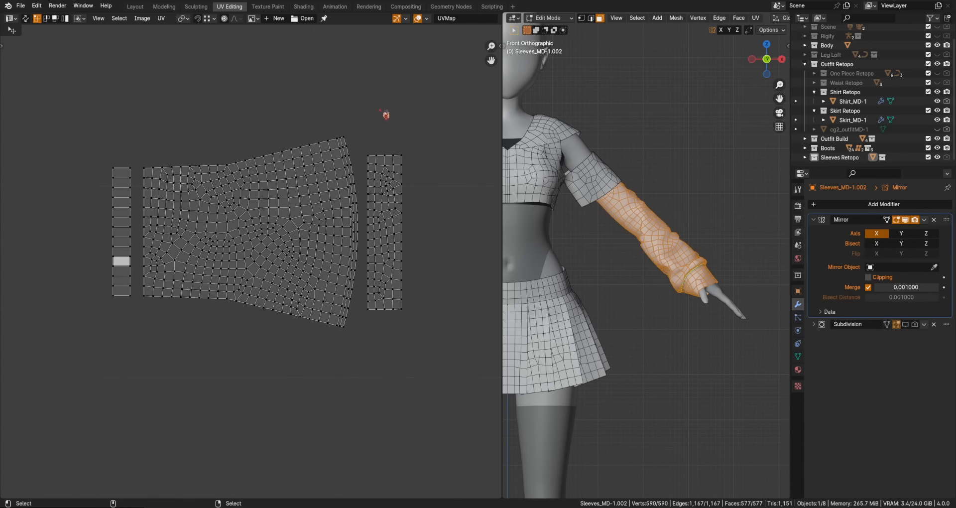
pyautogui.moveTo(267, 88)
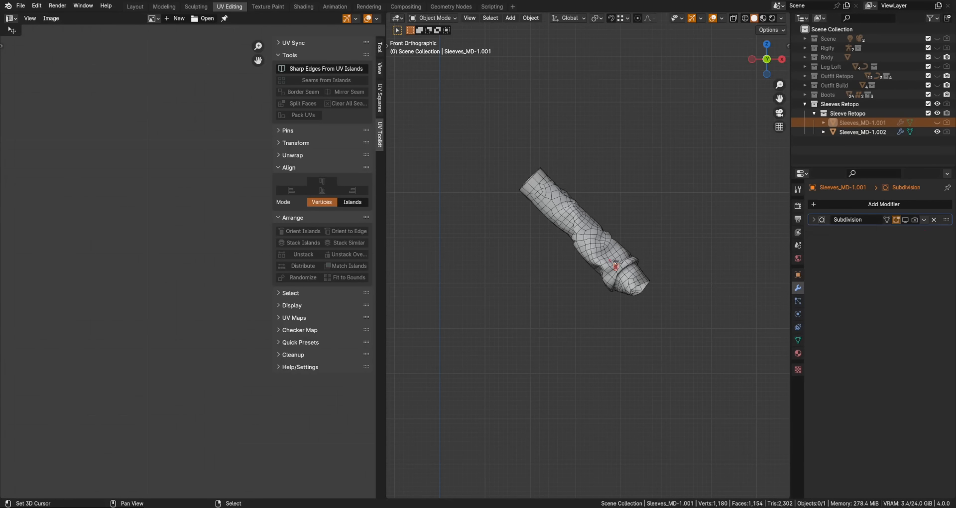
# Step: Select the working sleeve copy and enter Edit Mode to reach its UV island border
pyautogui.click(863, 132)
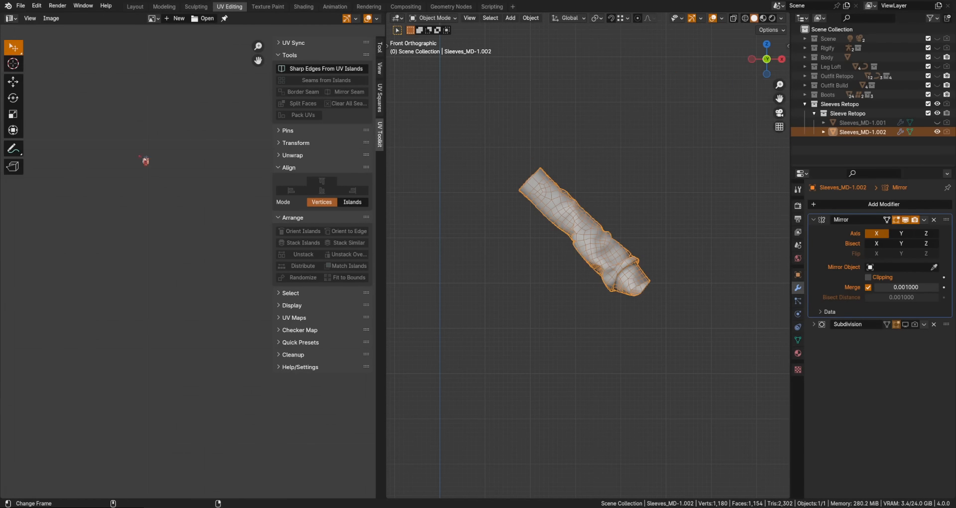
pyautogui.press('Tab')
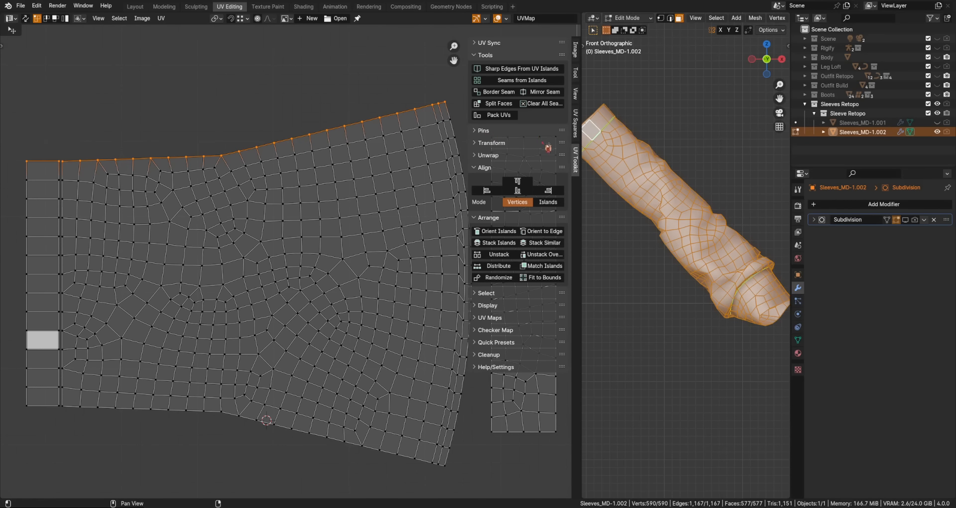
pyautogui.moveTo(526, 164)
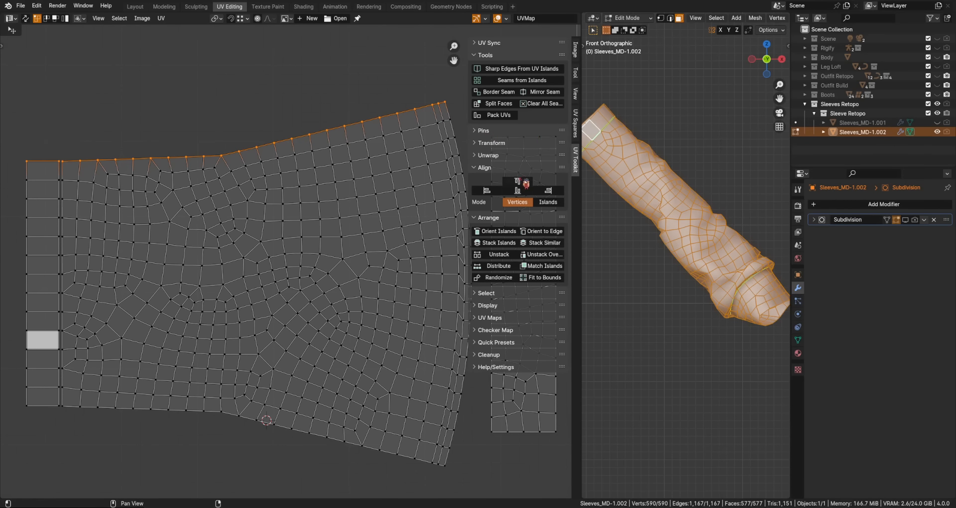
# Step: Straighten the top row, right border and bottom border of the sleeve UV island
pyautogui.click(517, 189)
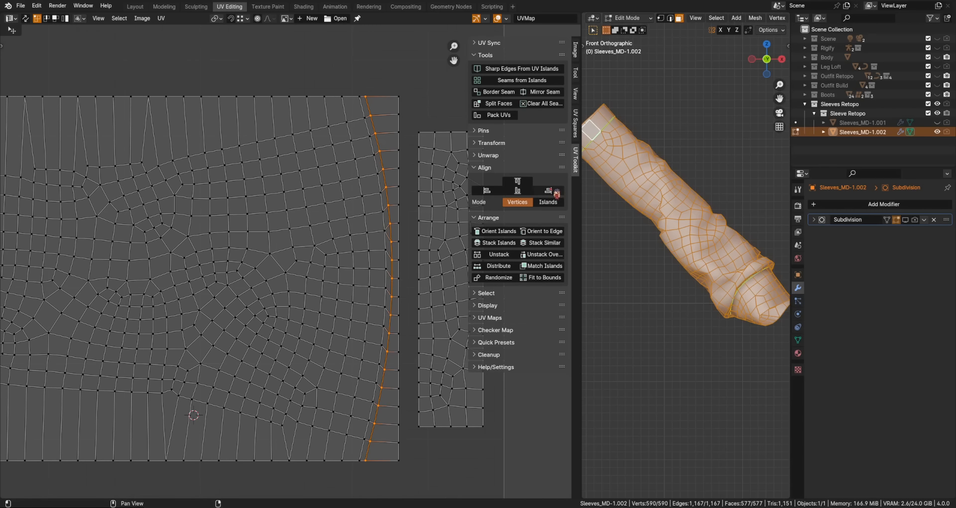
pyautogui.click(393, 286)
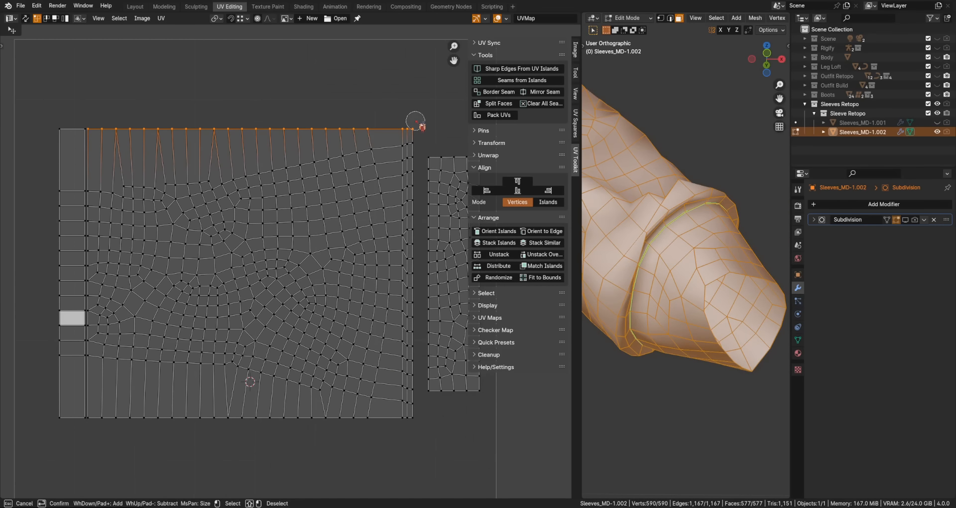
pyautogui.click(498, 266)
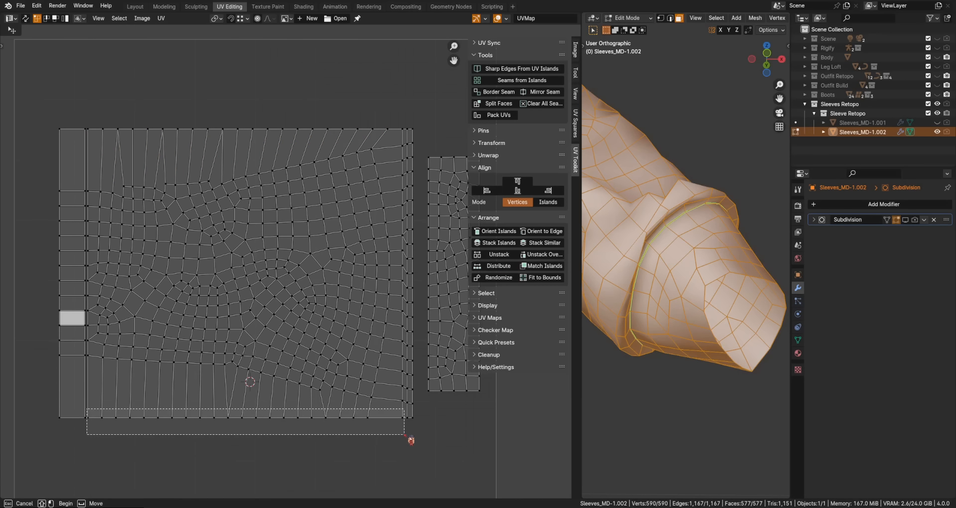
pyautogui.click(498, 266)
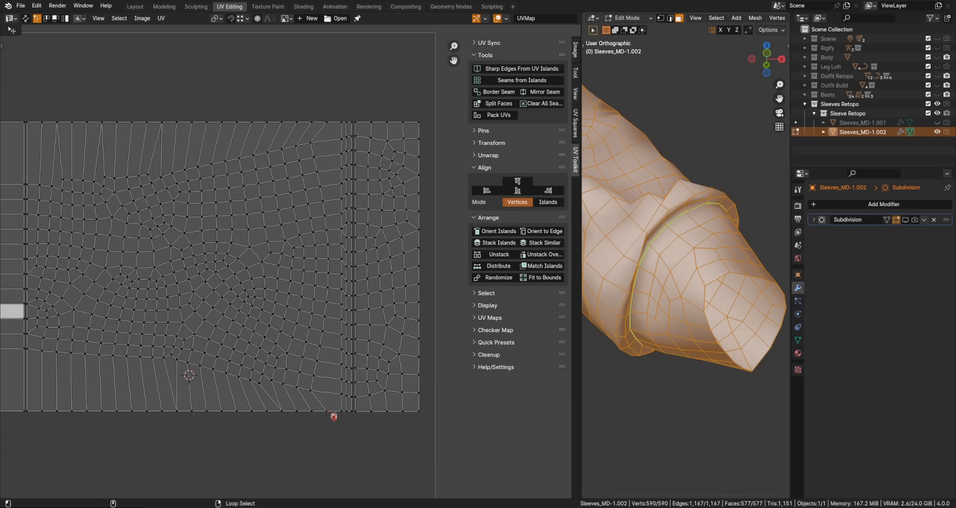
# Step: Select the inner vertical UV column and space its vertices evenly
pyautogui.click(335, 412)
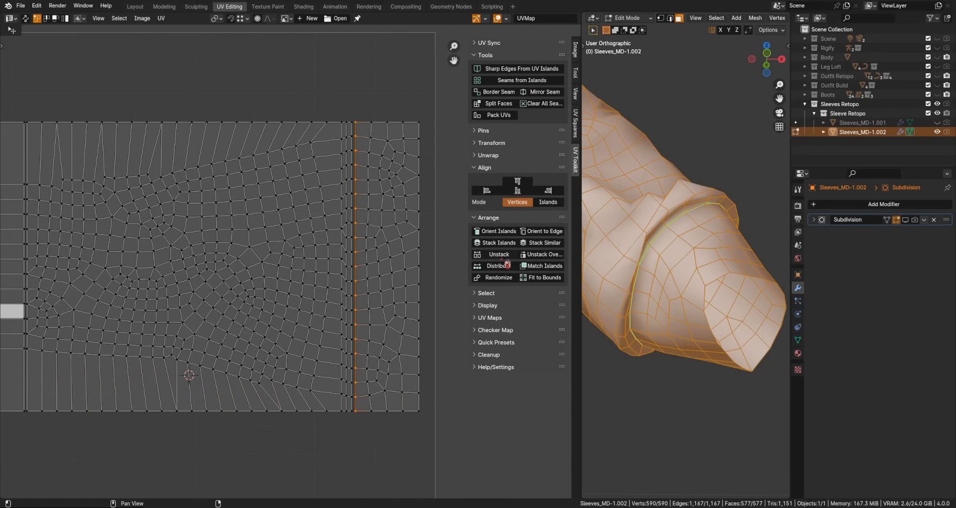
pyautogui.click(498, 265)
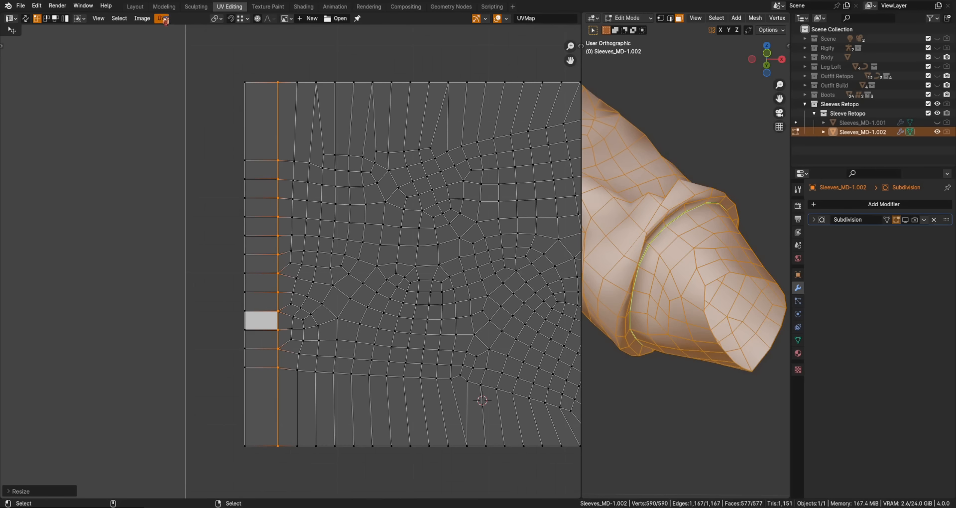
# Step: Straighten the inner vertical seam column with UV Align and distribute its vertices evenly
pyautogui.click(161, 18)
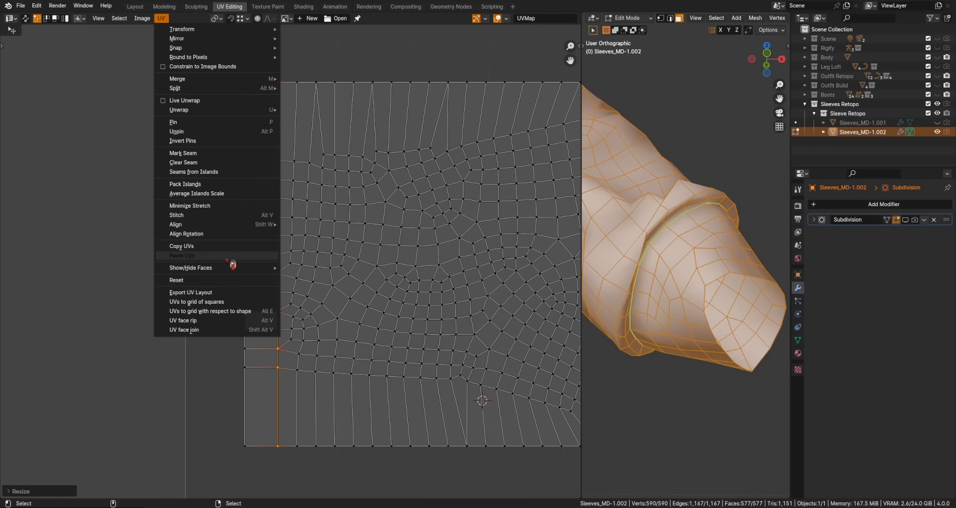
pyautogui.moveTo(175, 224)
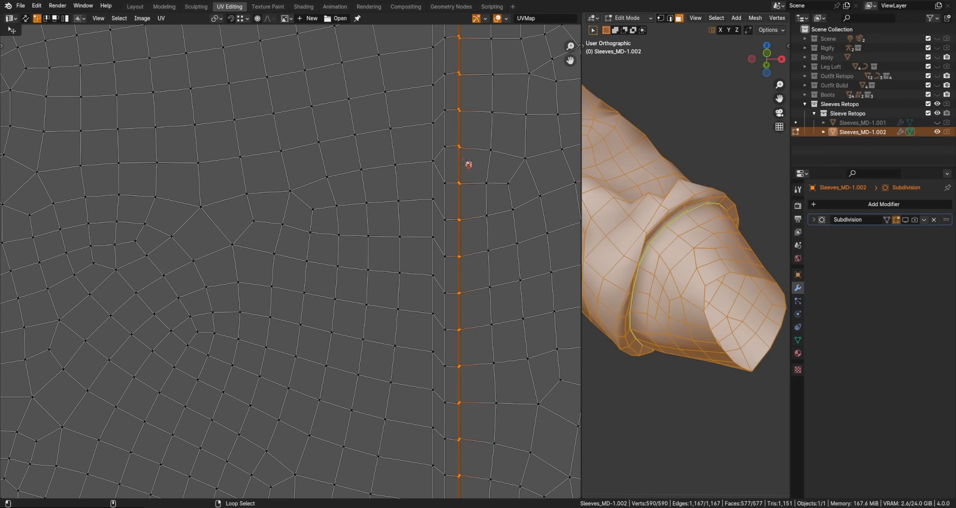
pyautogui.click(160, 18)
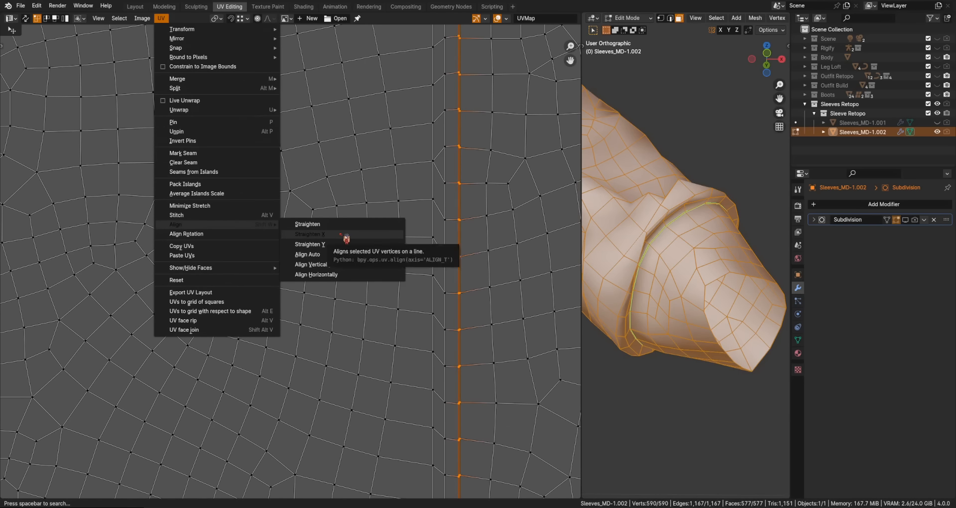
pyautogui.click(311, 233)
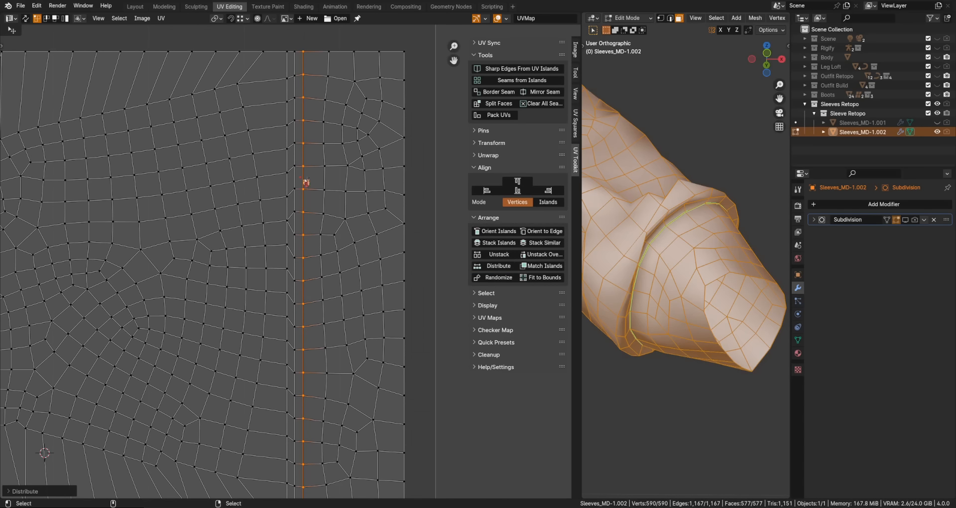
pyautogui.click(160, 18)
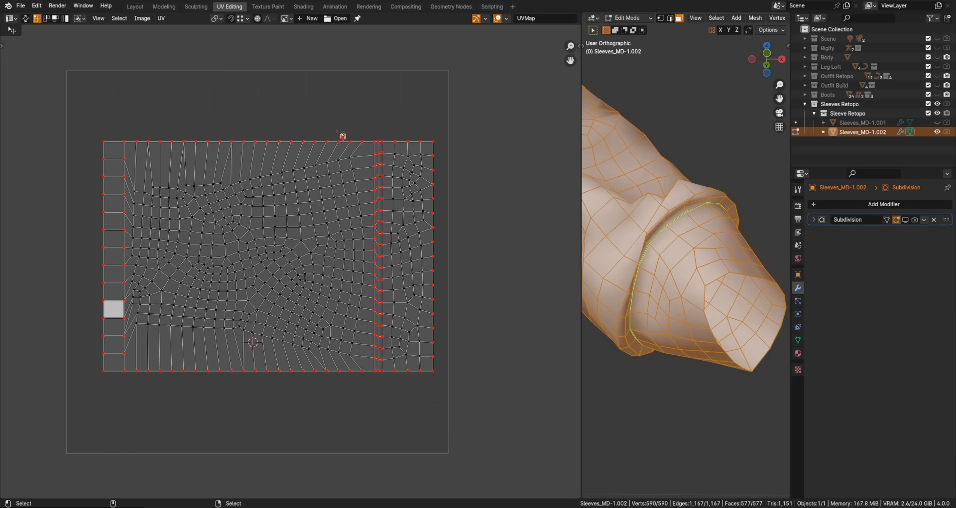
# Step: Save the blend file and unwrap the sleeve UVs with the straightened borders pinned
pyautogui.press('ctrl+s')
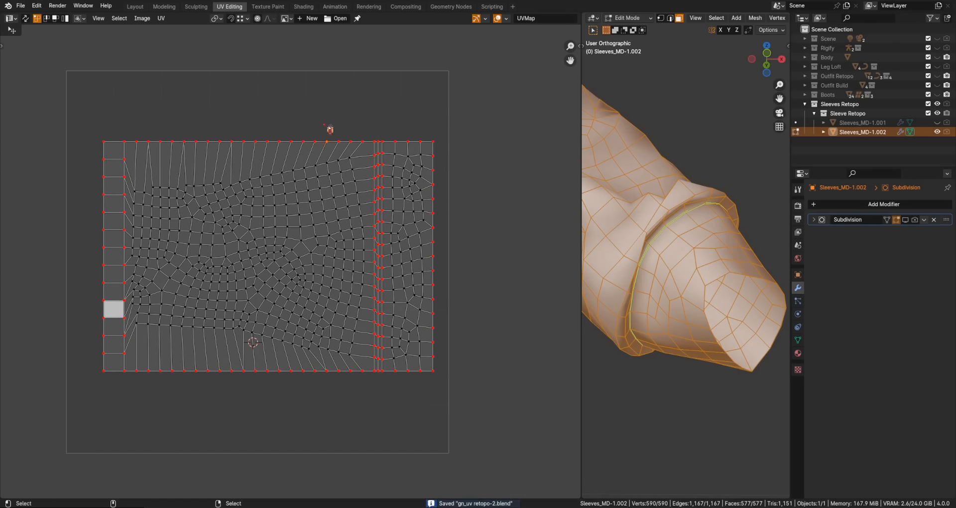
pyautogui.moveTo(291, 400)
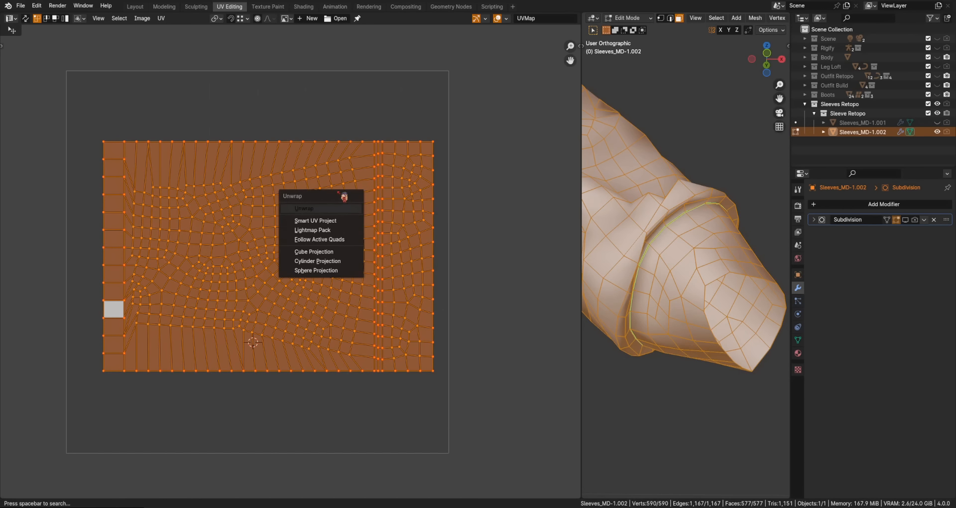
pyautogui.click(303, 208)
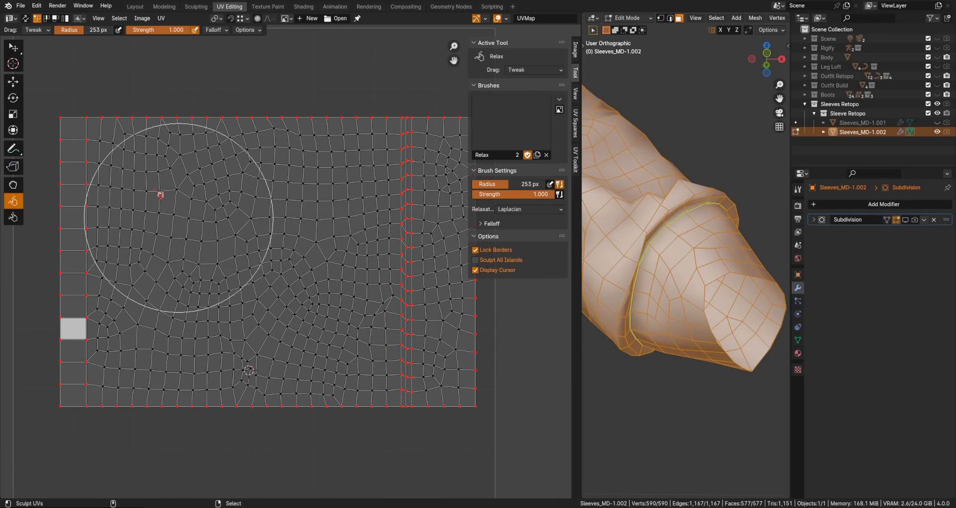
# Step: Relax the uneven interior UV faces and show the Stretch overlay to check distortion
pyautogui.moveTo(160, 196); pyautogui.dragTo(342, 191)
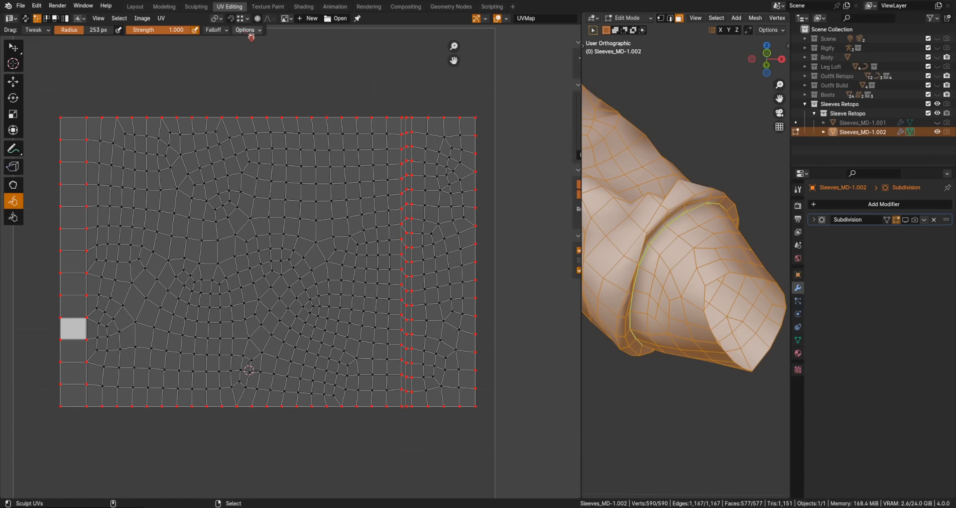
pyautogui.click(161, 18)
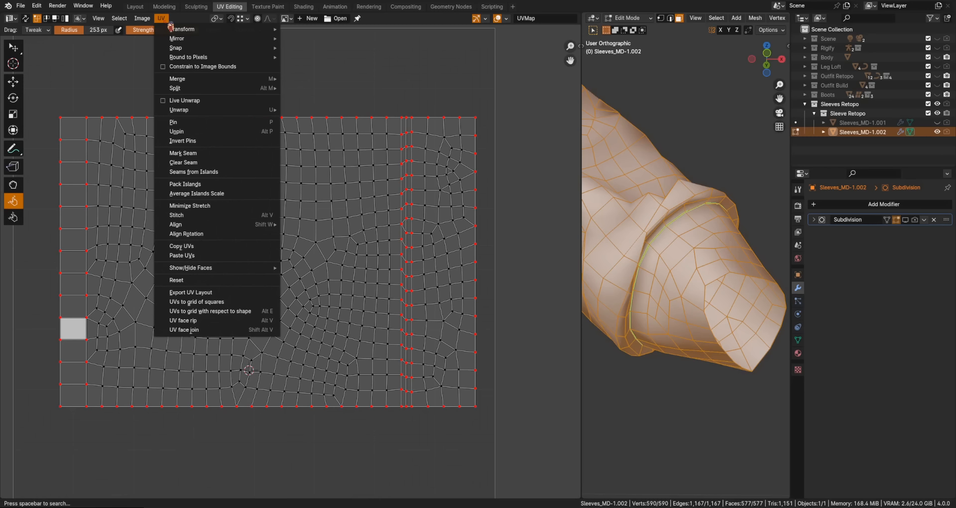
pyautogui.click(514, 18)
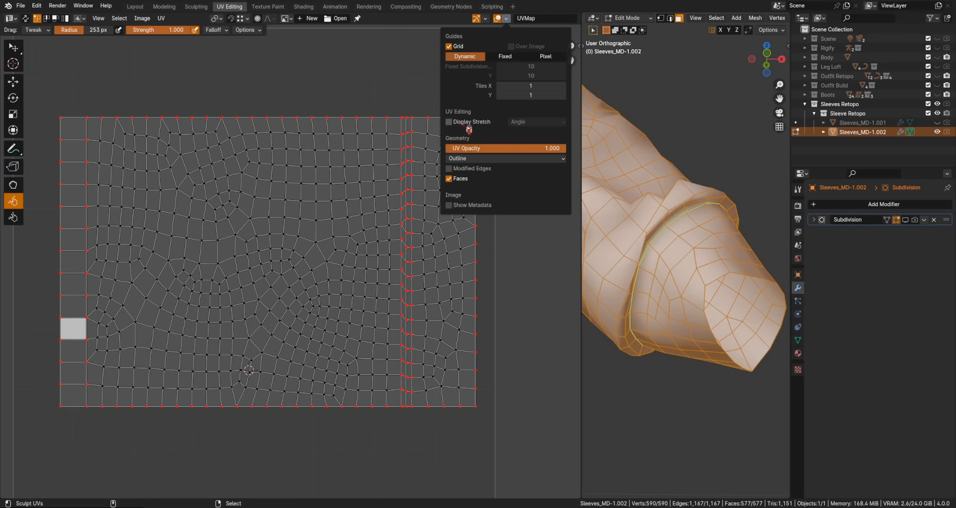
pyautogui.click(450, 122)
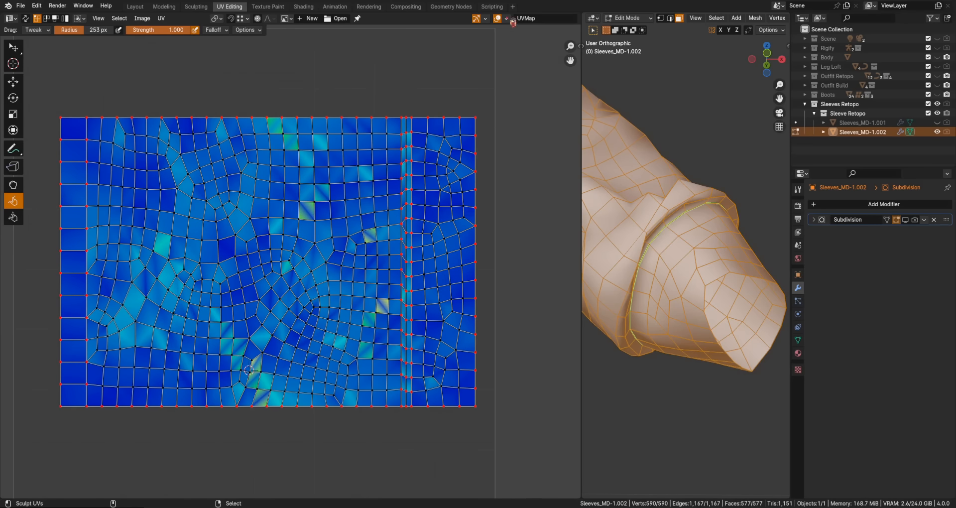
# Step: Hide the Stretch colouring and return to the Layout workspace
pyautogui.click(507, 18)
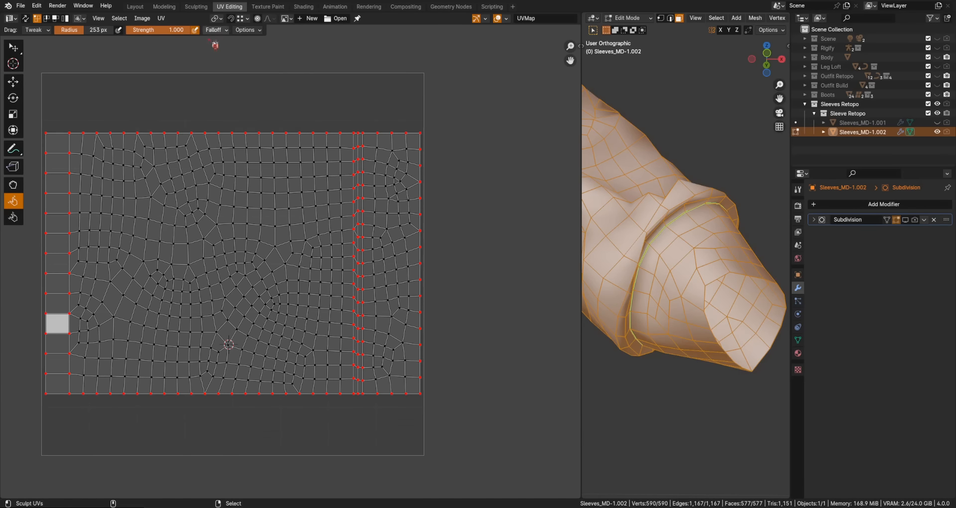
pyautogui.click(134, 6)
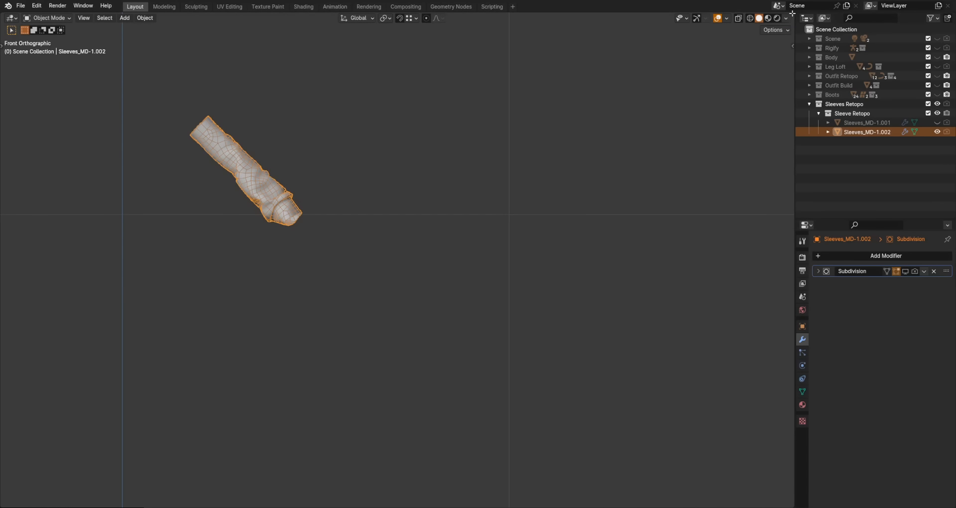
# Step: Open a geometry node editor and add a plane stood upright around the X axis
pyautogui.click(11, 17)
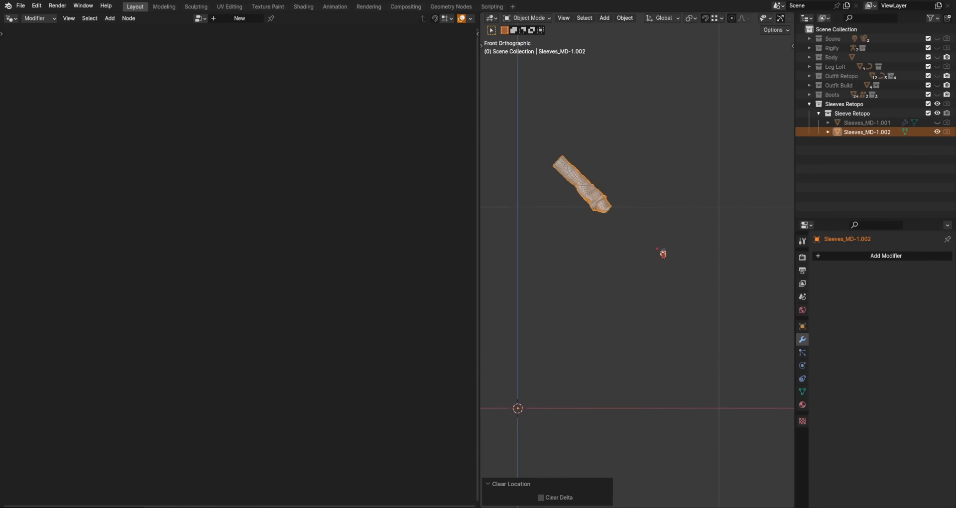
pyautogui.click(604, 17)
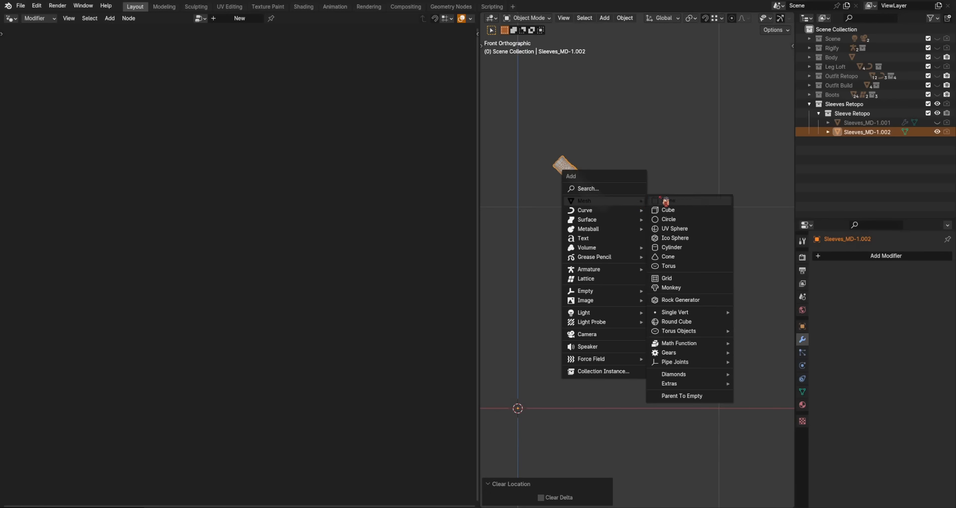
pyautogui.click(668, 200)
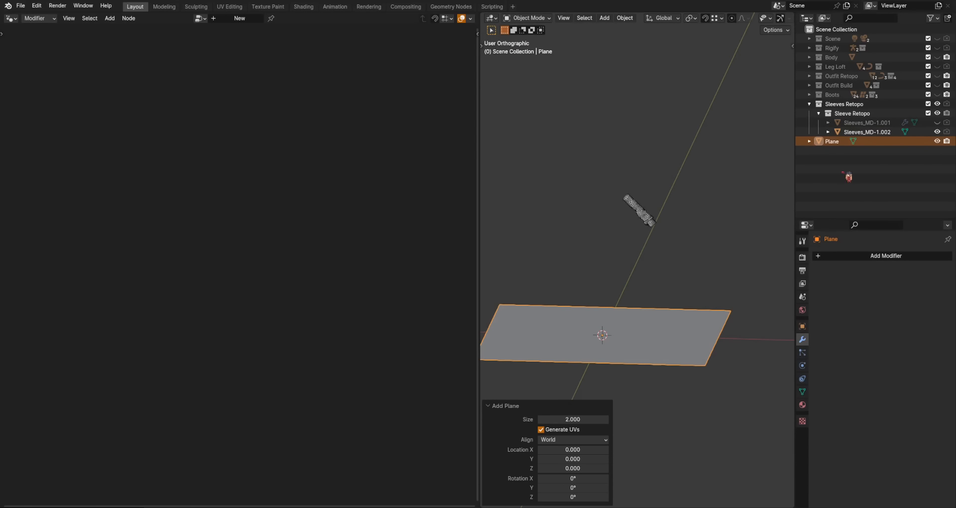
pyautogui.press('Tab')
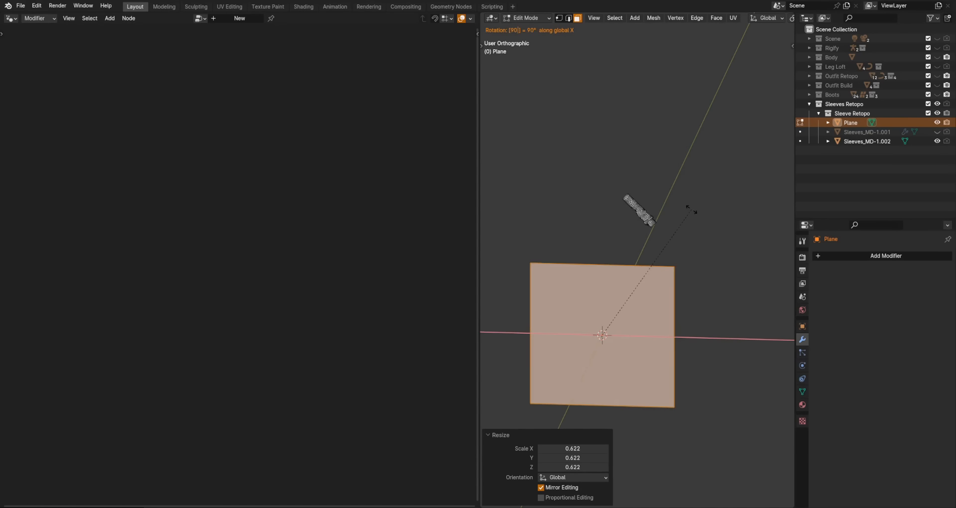
pyautogui.press('Tab')
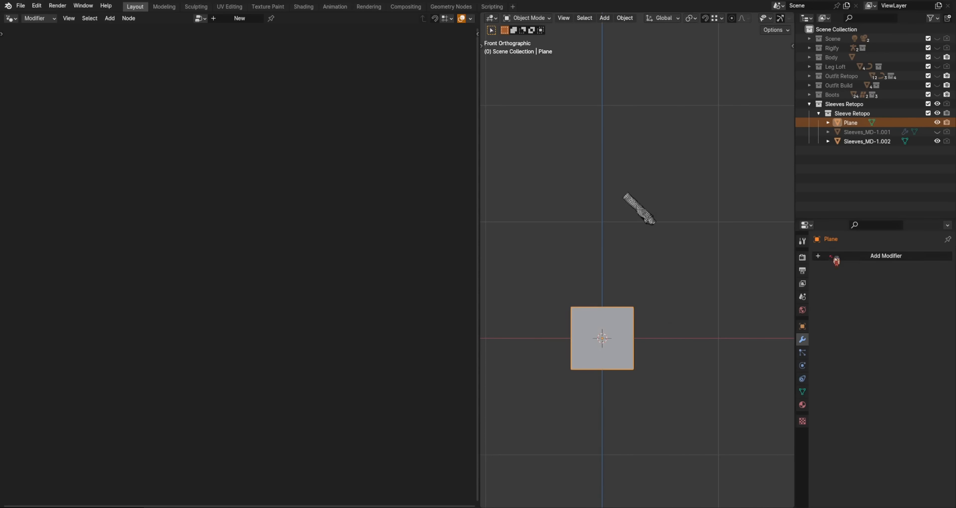
# Step: Rename the plane to UV Ref and give it a new Geometry Nodes modifier
pyautogui.doubleClick(851, 123)
pyautogui.write('UV Ref')
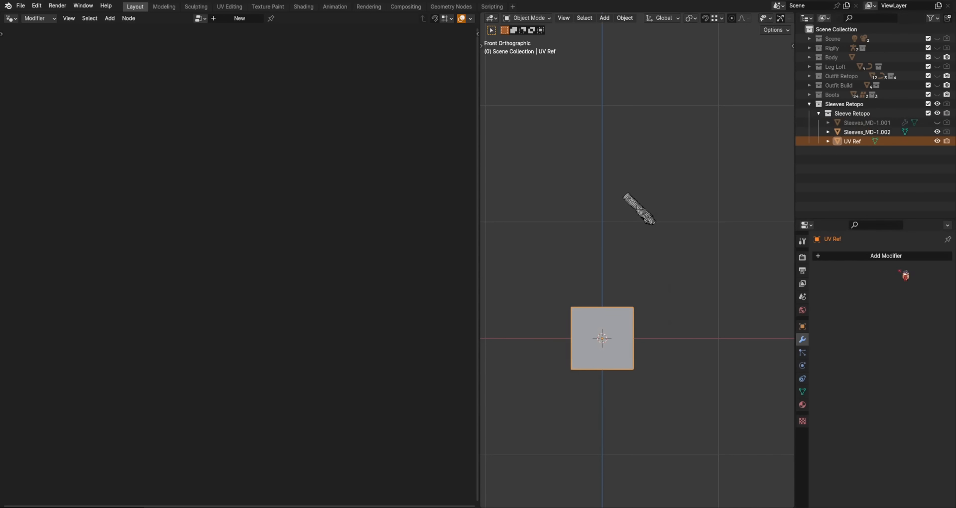
pyautogui.click(886, 256)
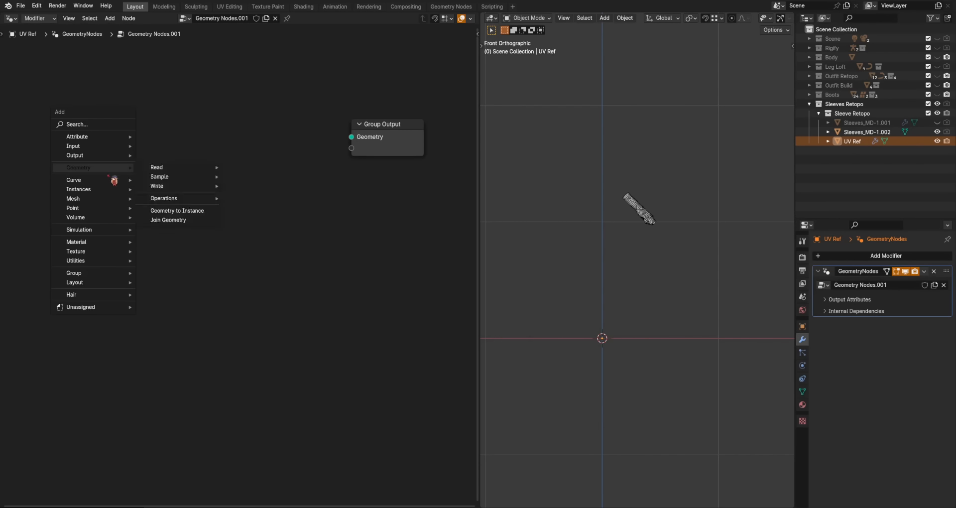
# Step: Add an Object Info node sourcing Sleeves_MD-1.002, wire its Geometry to Group Output, then select the sleeve
pyautogui.write('ob')
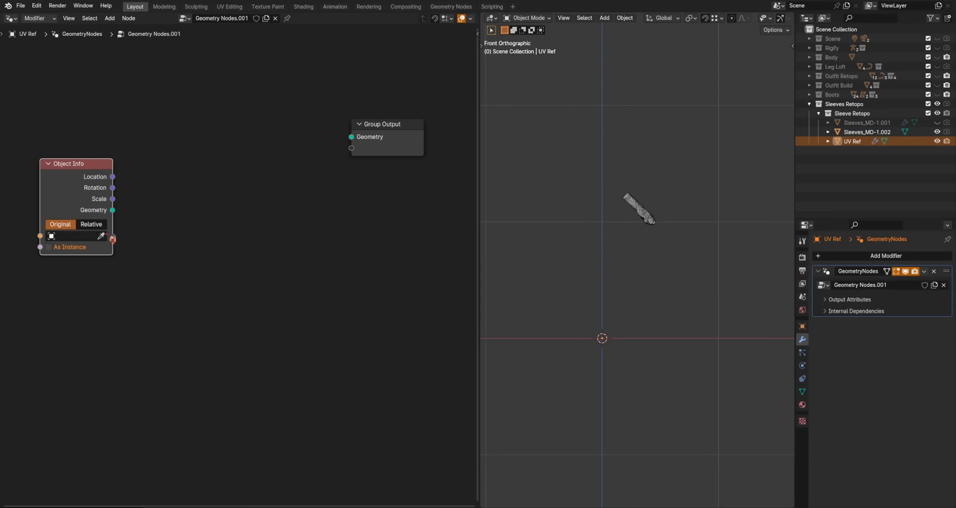
pyautogui.click(73, 236)
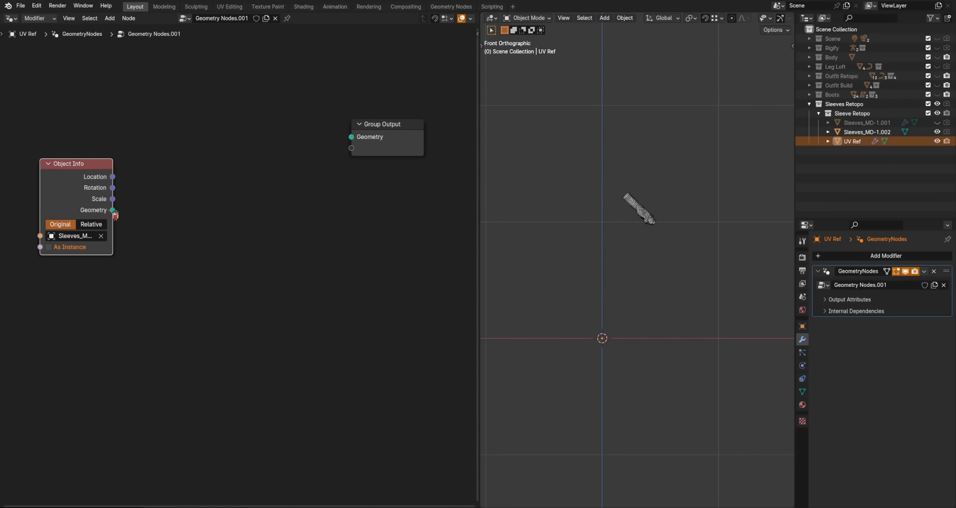
pyautogui.moveTo(113, 210); pyautogui.dragTo(352, 137)
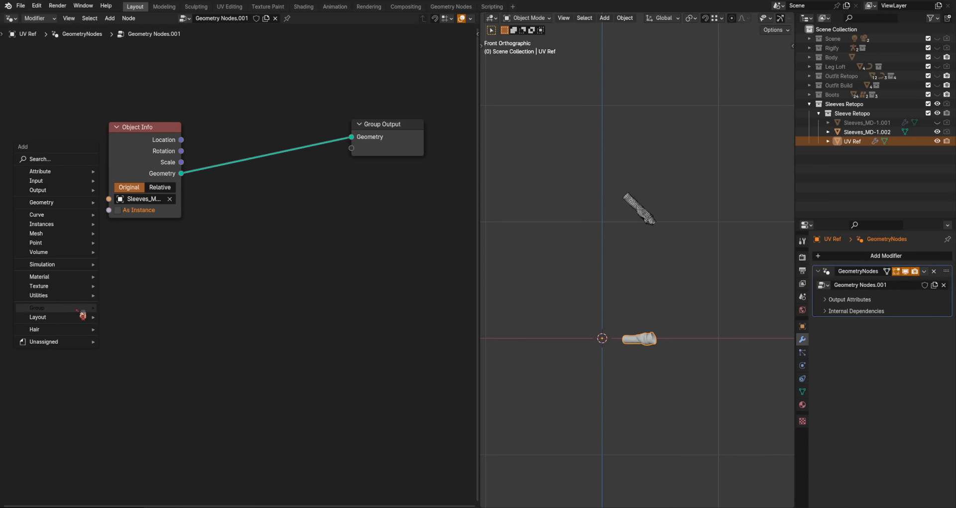
pyautogui.click(37, 308)
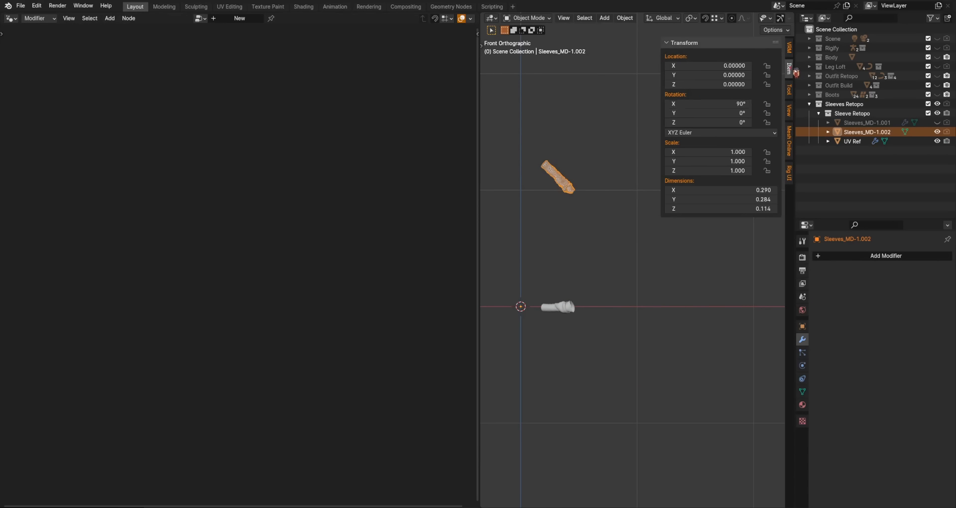
# Step: Apply the sleeve's rotation and scale so its 90° rotation is baked into the mesh
pyautogui.click(624, 18)
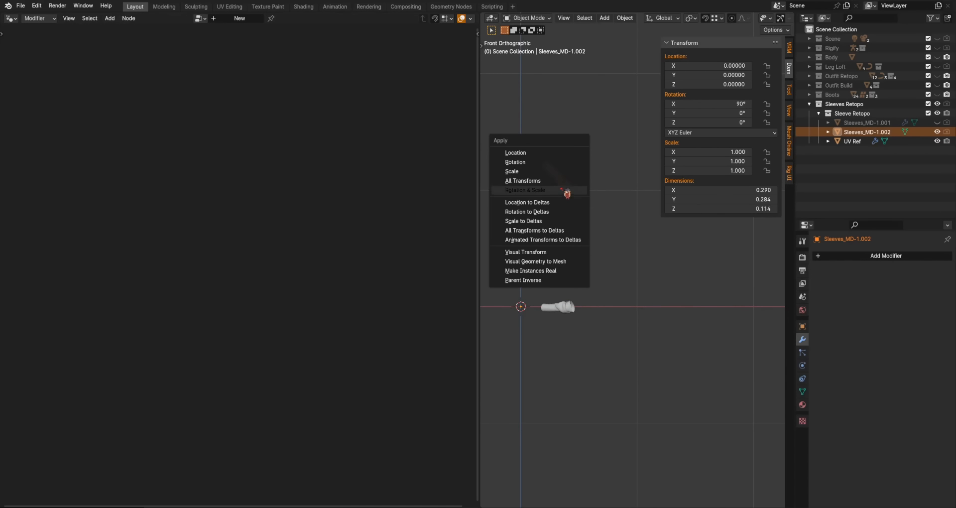
pyautogui.click(524, 189)
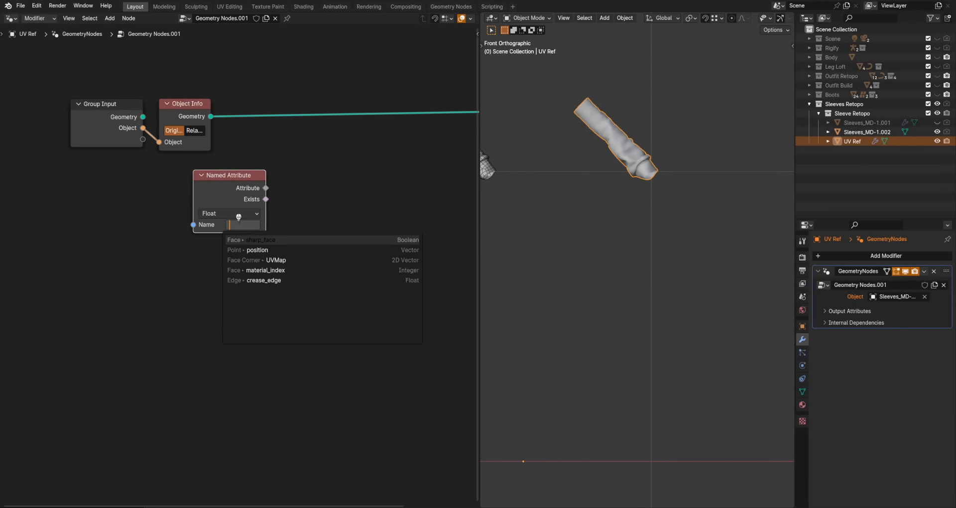
# Step: Read the UVMap attribute and feed it into a Set Position node on UV Ref's geometry
pyautogui.click(275, 260)
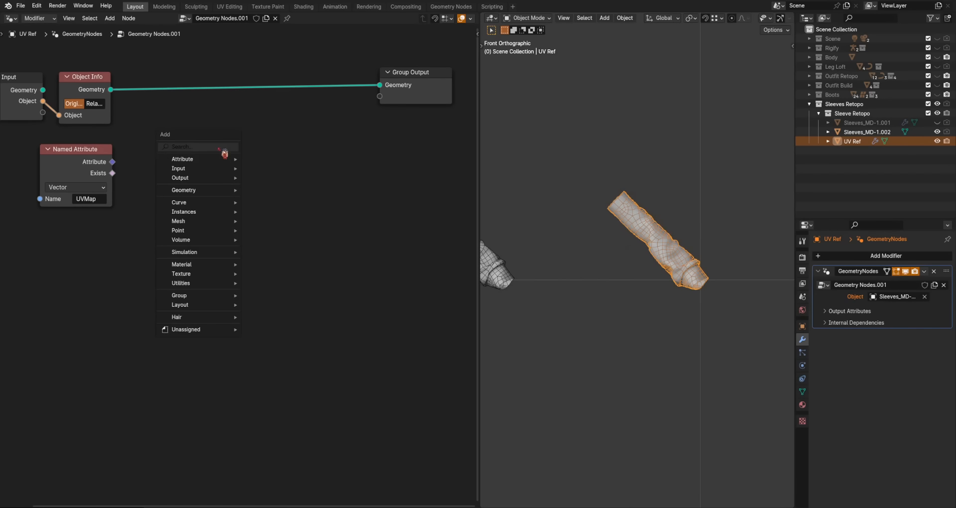
pyautogui.write('set pos')
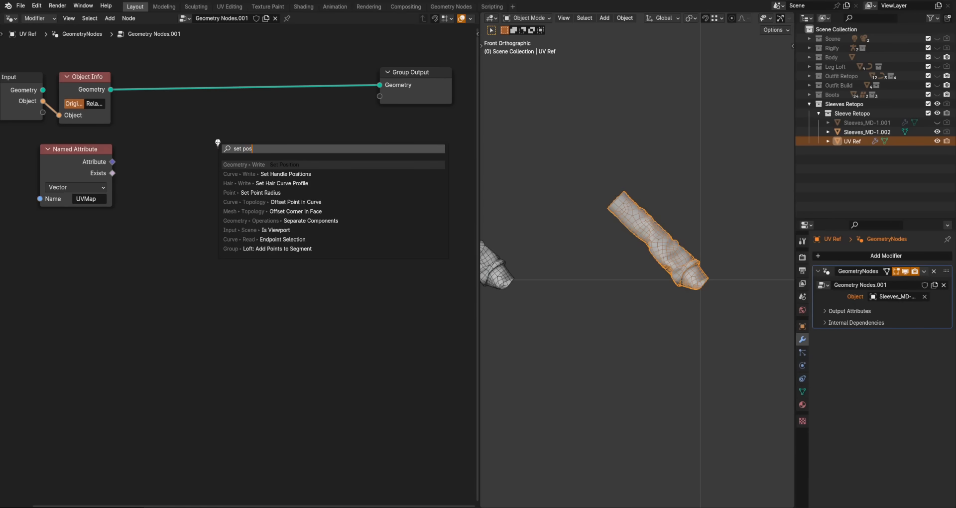
pyautogui.click(284, 164)
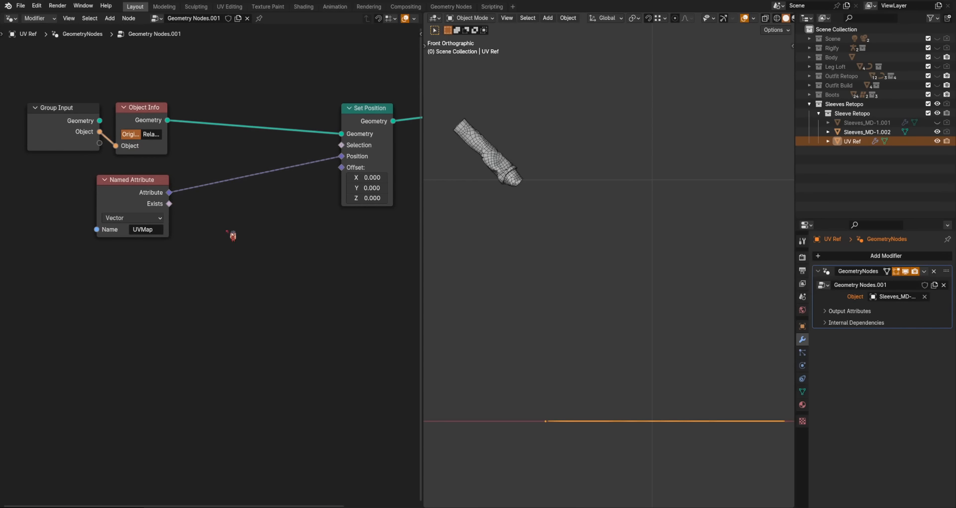
# Step: Insert a Vector Rotate node set to Euler with 90° on X before Set Position
pyautogui.write('vector')
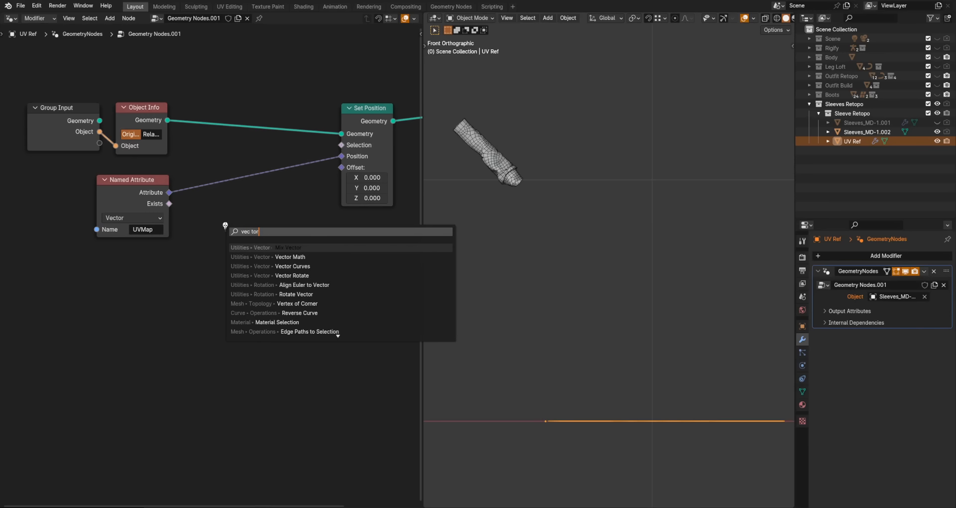
pyautogui.press('Backspace')
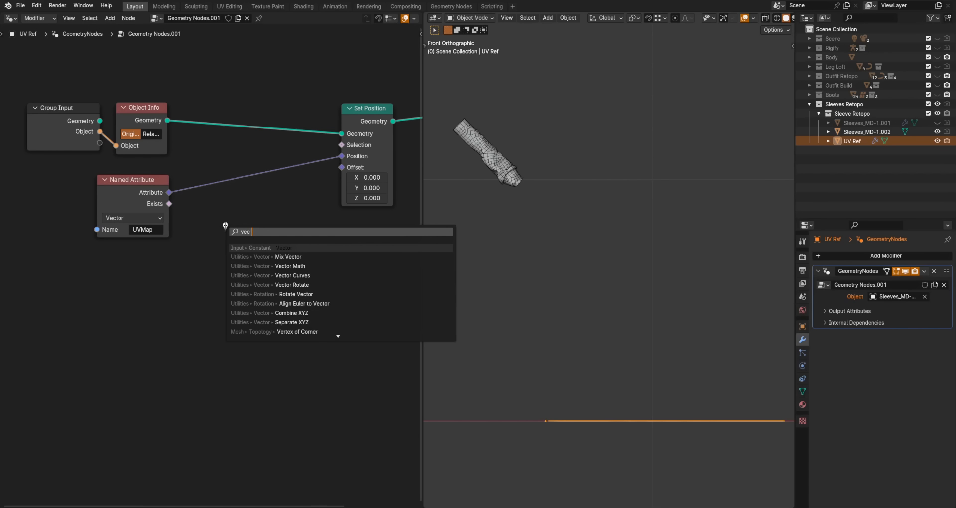
pyautogui.click(292, 285)
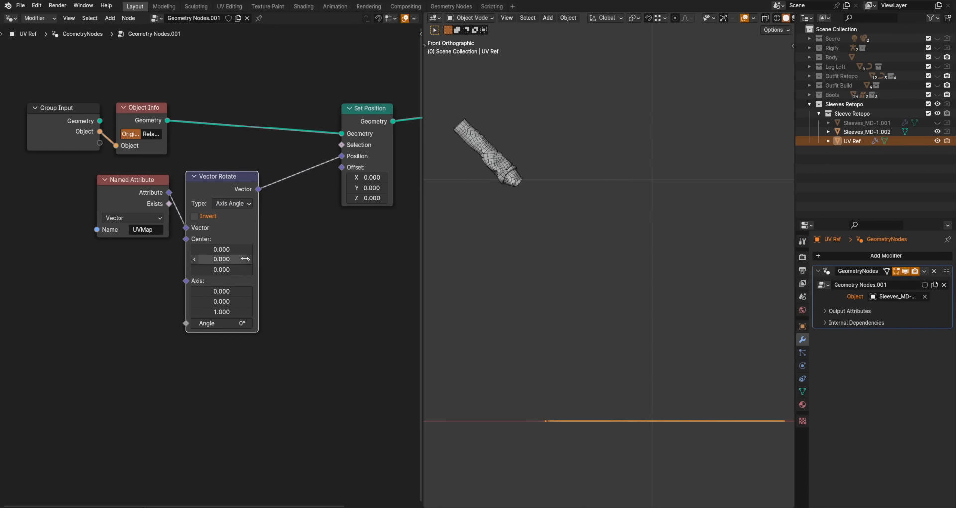
pyautogui.click(233, 203)
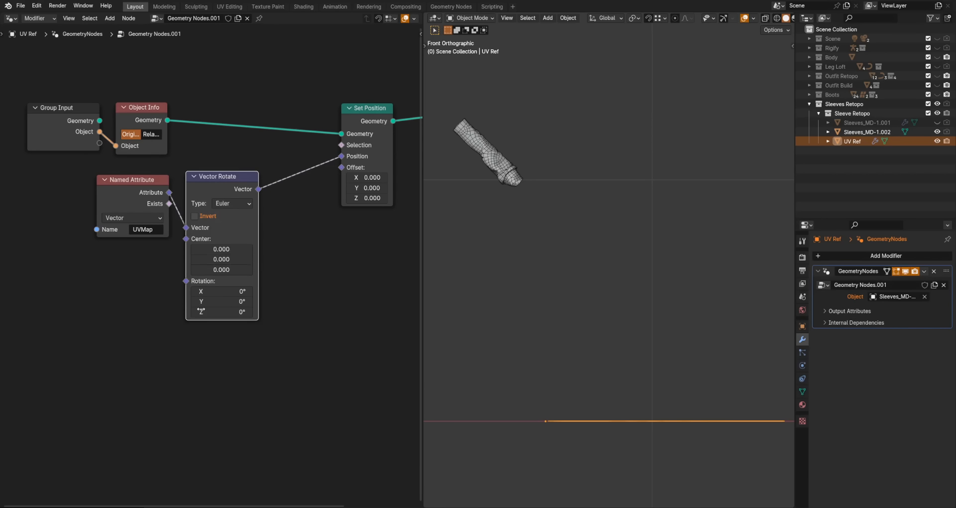
pyautogui.write('90')
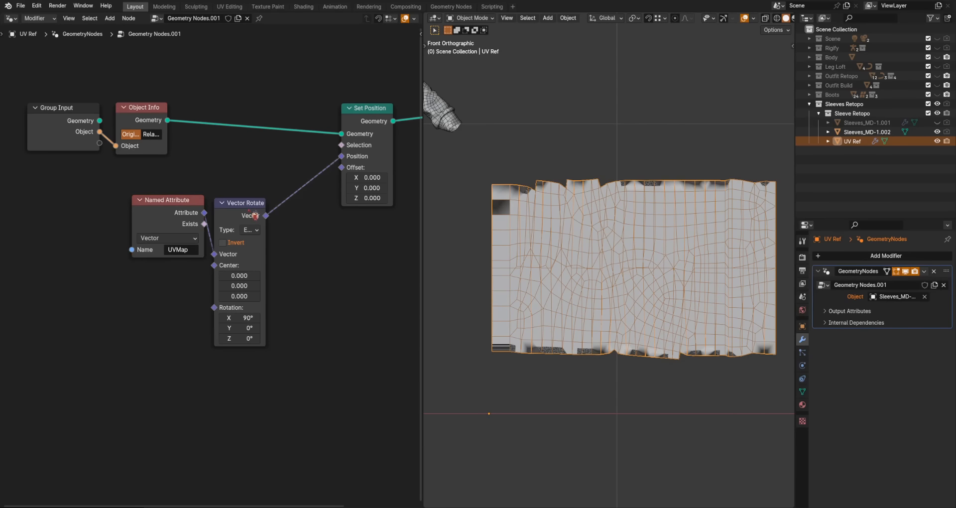
pyautogui.moveTo(240, 203); pyautogui.dragTo(321, 240)
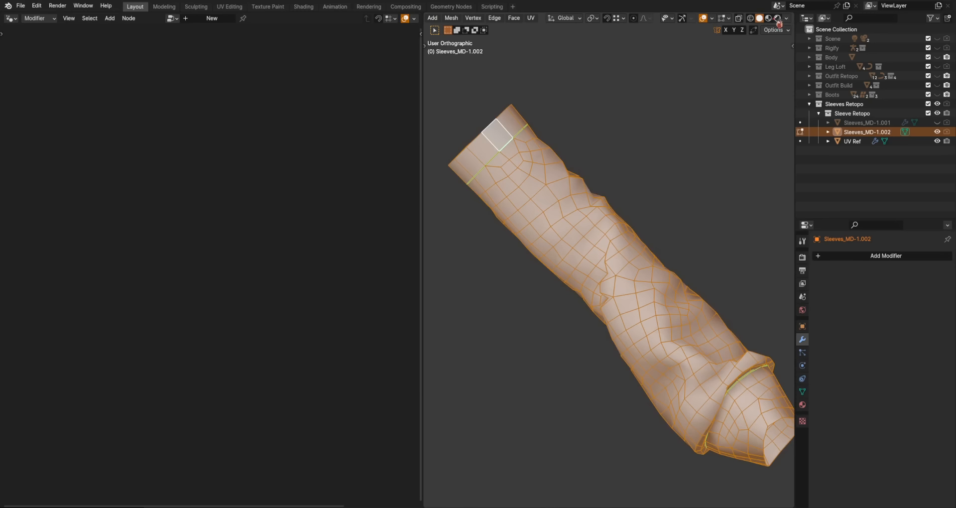
# Step: Generate seams from the sleeve's UV island borders, then return to the UV Ref node tree
pyautogui.click(724, 18)
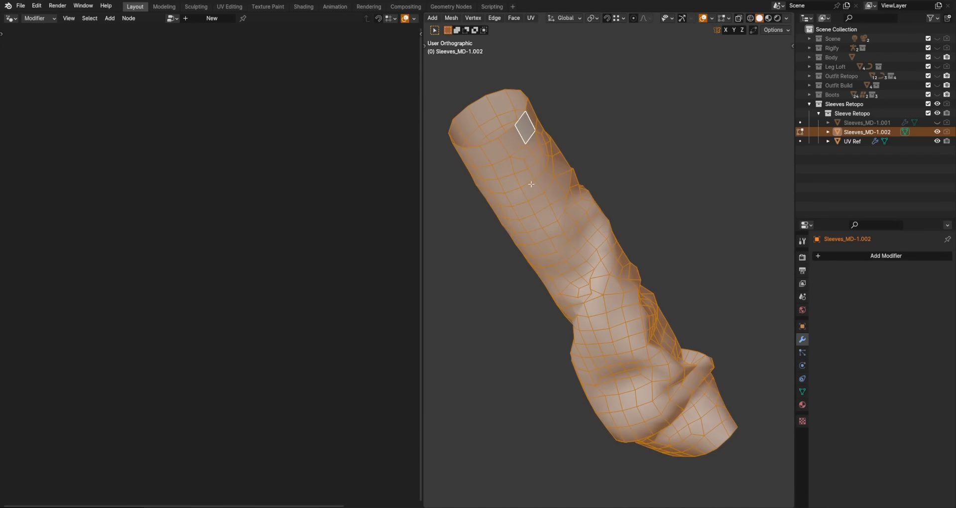
pyautogui.click(230, 7)
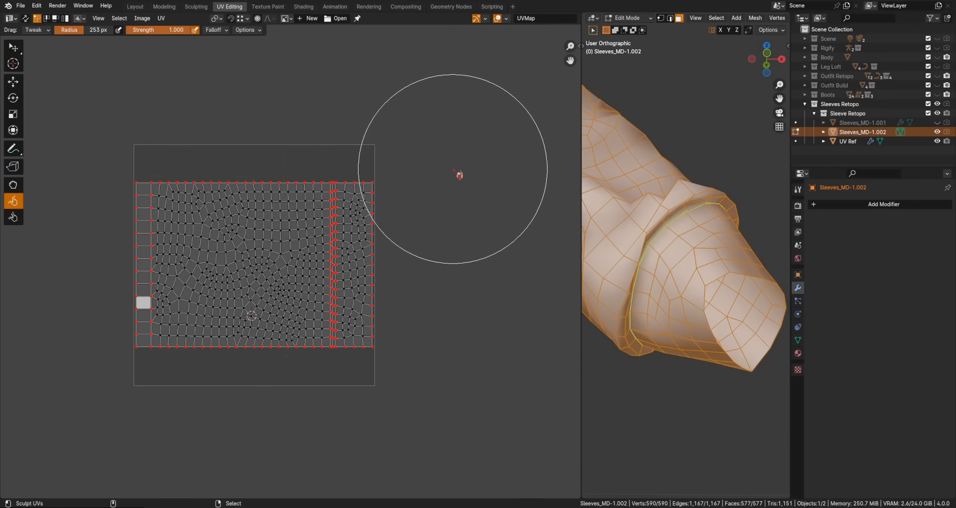
pyautogui.click(161, 17)
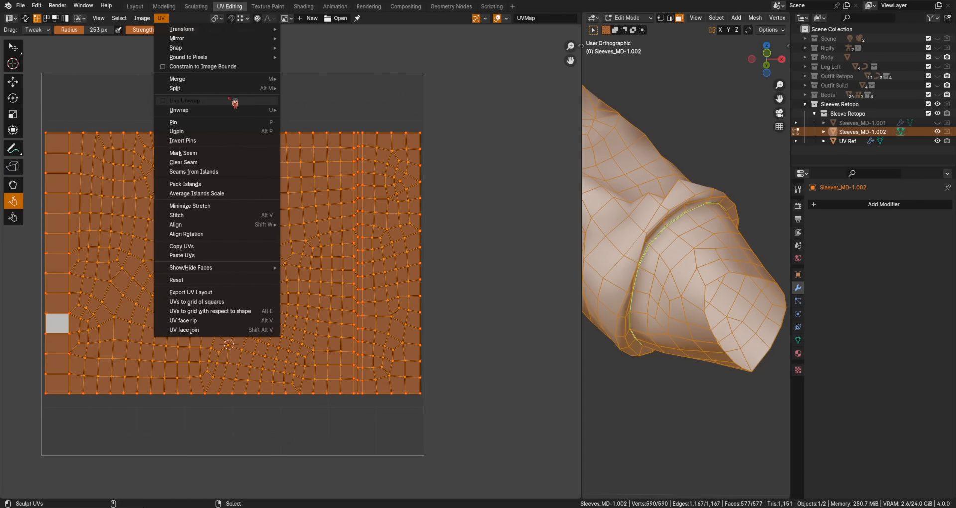
pyautogui.click(194, 171)
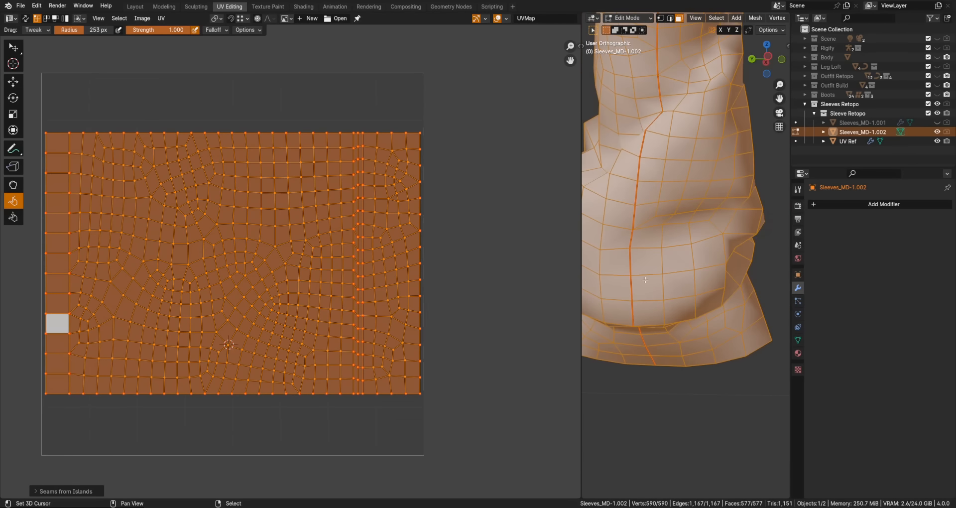
pyautogui.click(135, 6)
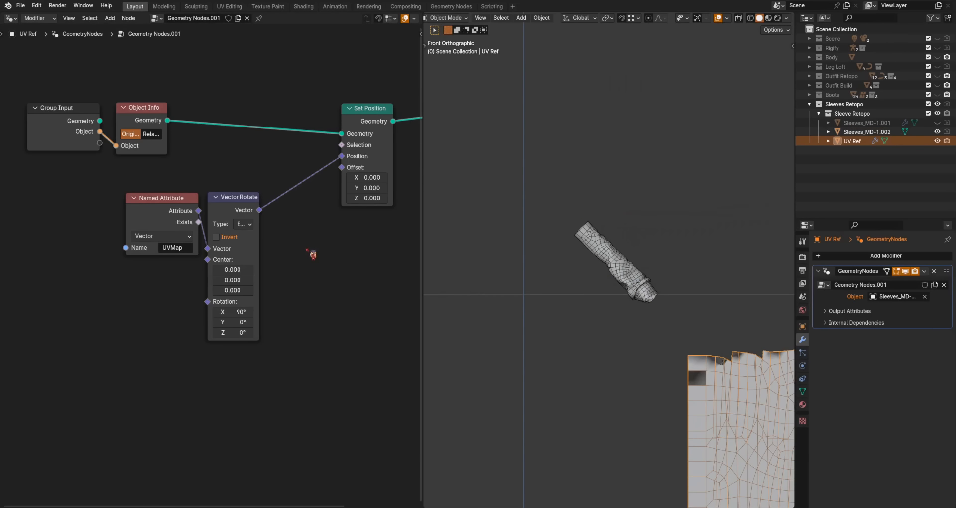
# Step: Add a second Named Attribute node and select the sleeve's seam edges in Edit Mode
pyautogui.click(116, 295)
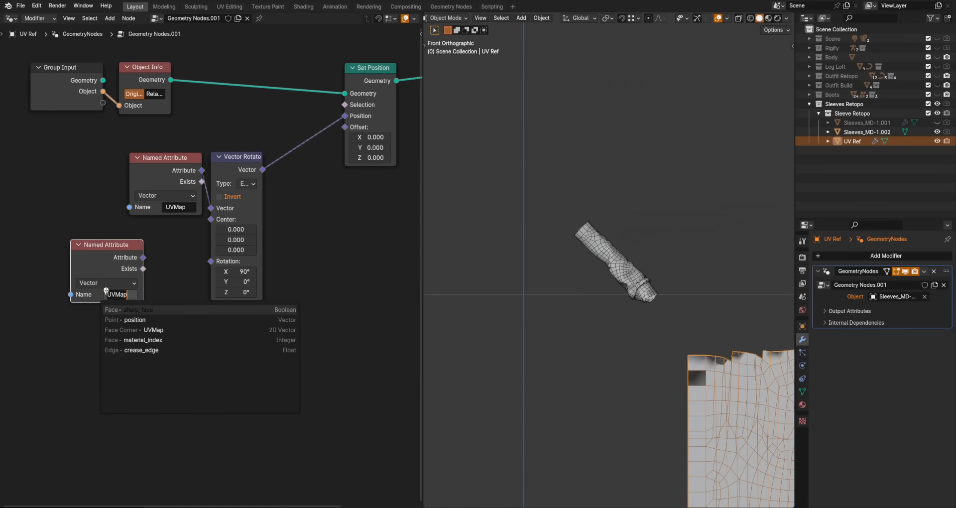
pyautogui.write('sea')
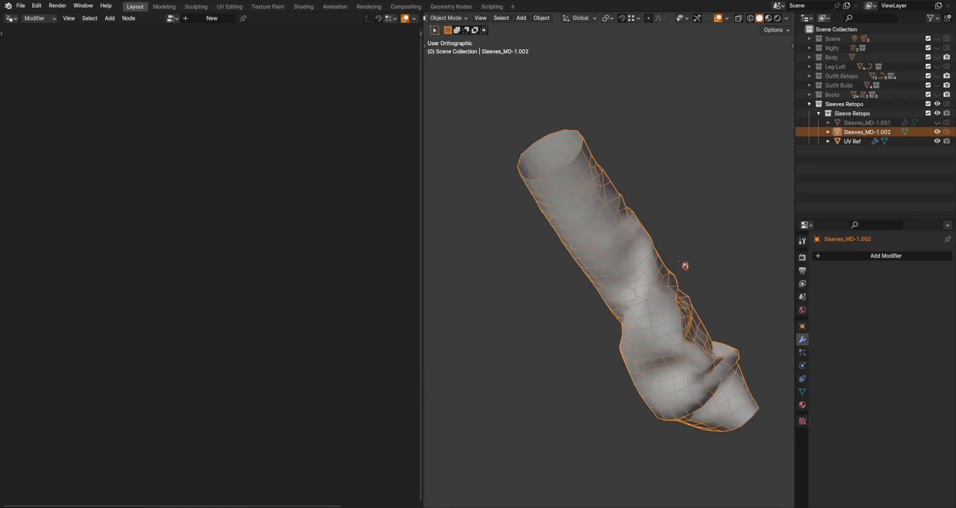
pyautogui.press('Tab')
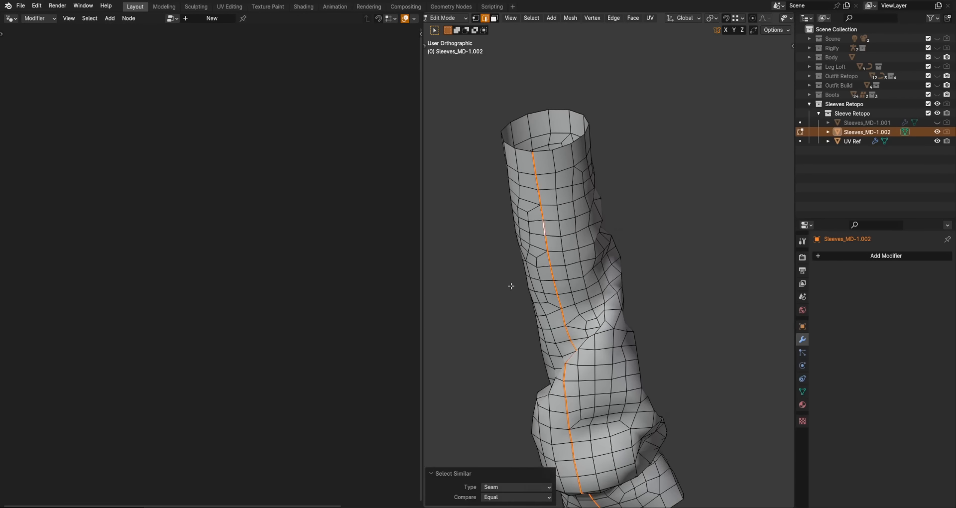
pyautogui.press('Tab')
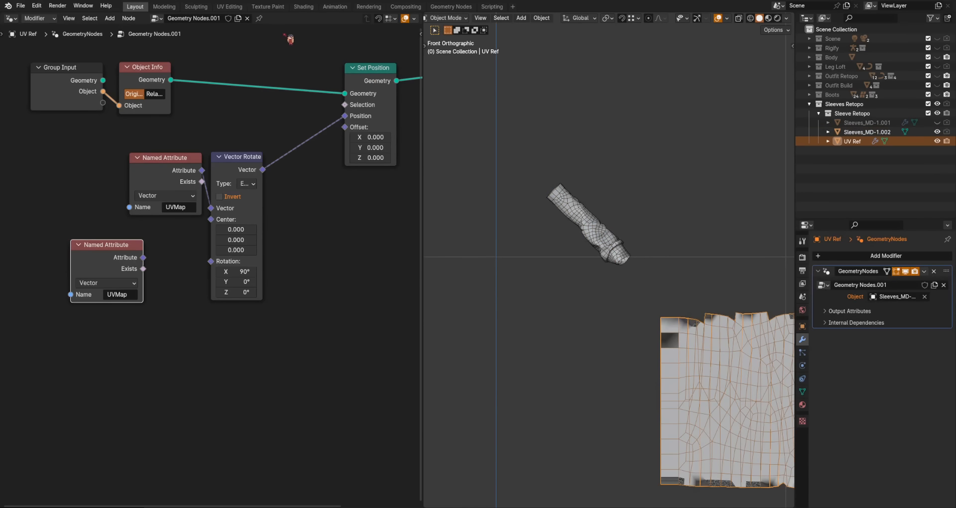
# Step: Read the sharp_edge attribute and split UV Ref's mesh along it with a Split Edges node
pyautogui.click(115, 295)
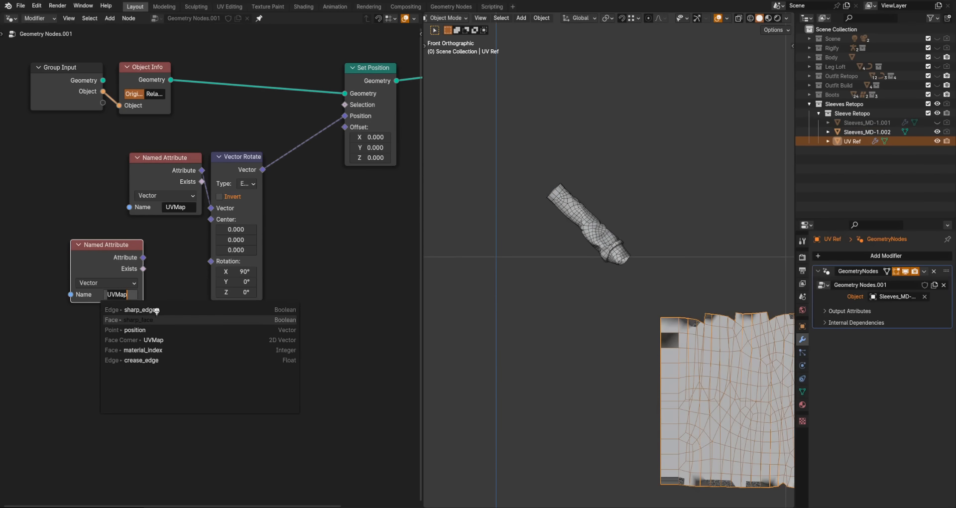
pyautogui.click(141, 309)
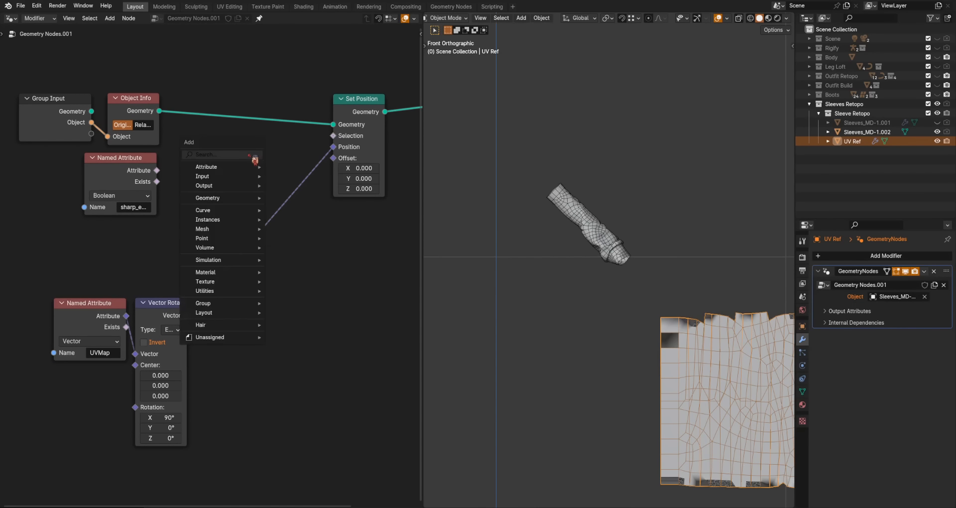
pyautogui.write('edge spl')
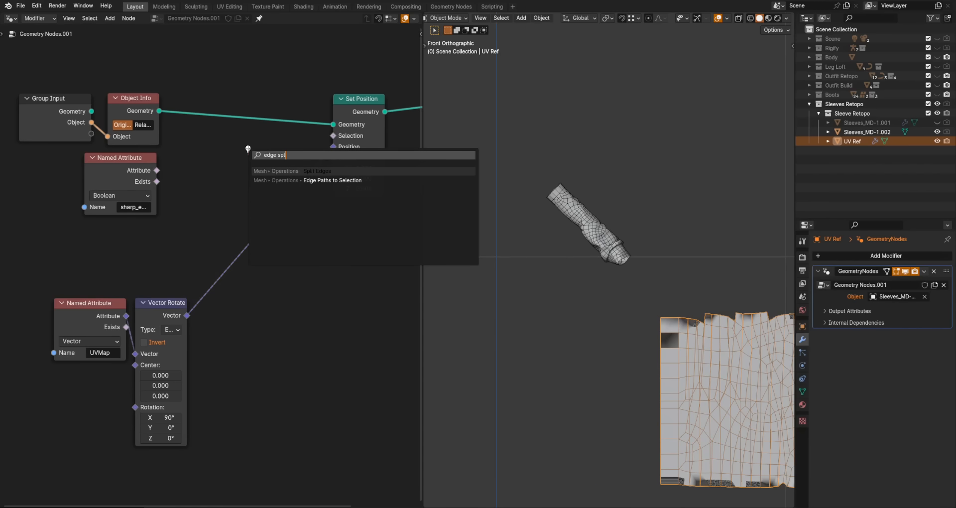
pyautogui.click(317, 170)
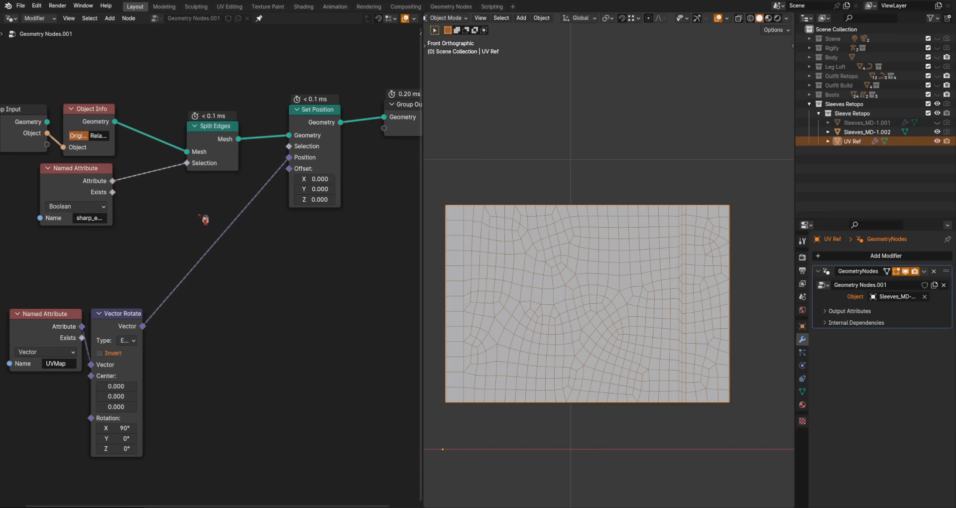
pyautogui.click(412, 18)
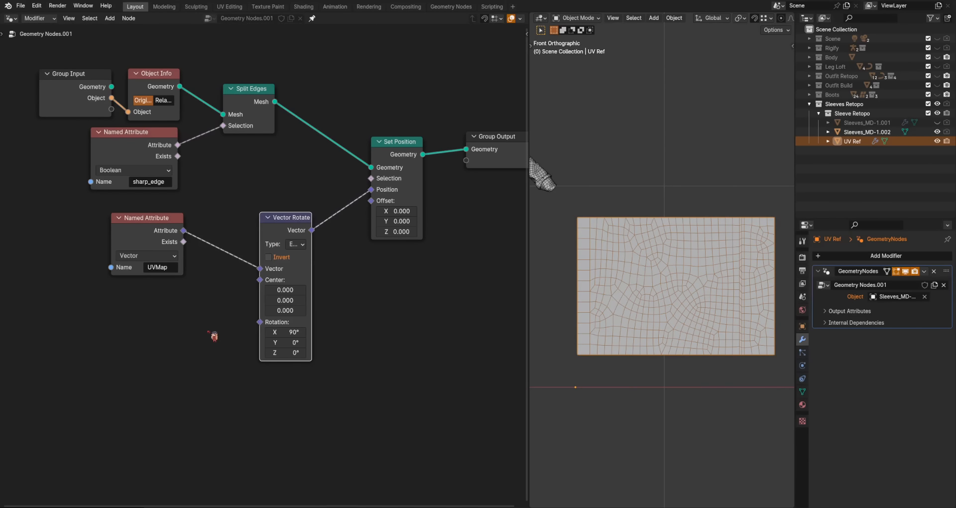
# Step: Insert Vector Math Subtract and Scale nodes before Vector Rotate, adjusting the layout's scale factor
pyautogui.write('vec')
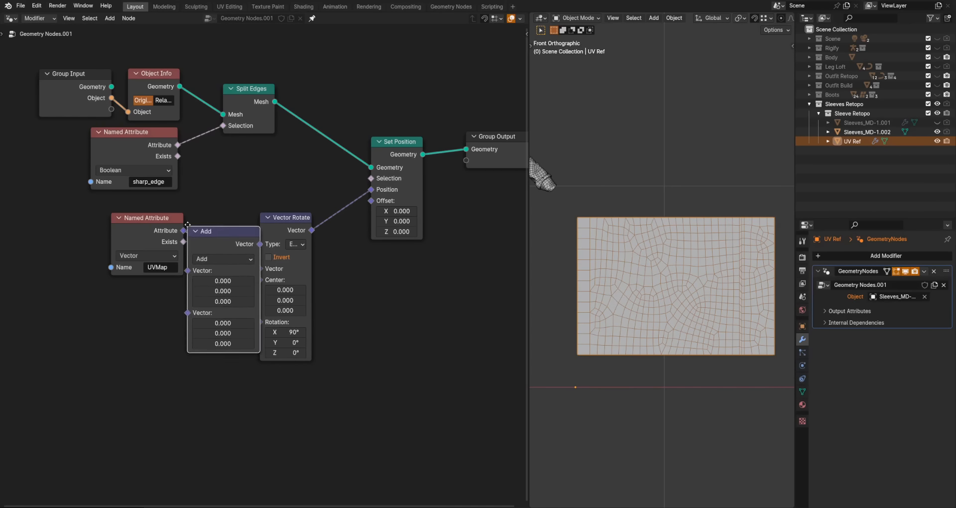
pyautogui.moveTo(222, 230); pyautogui.dragTo(211, 221)
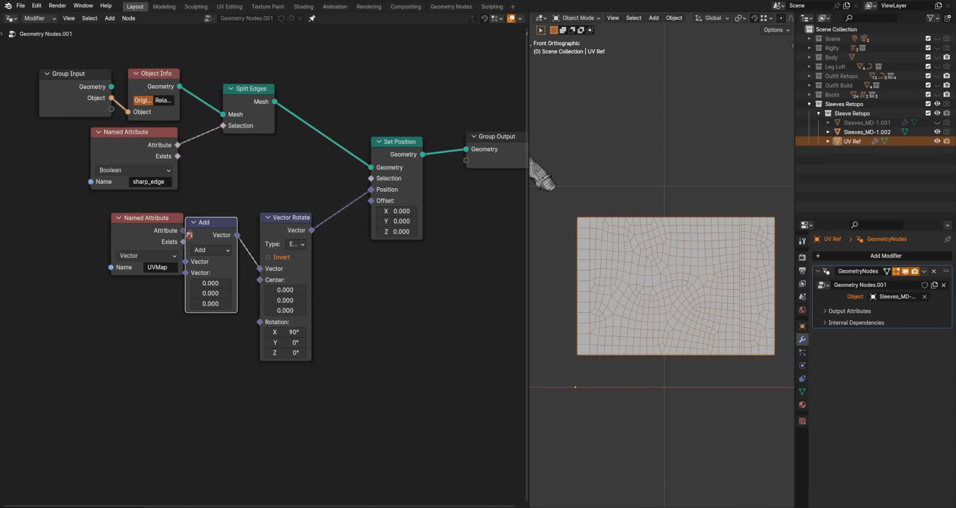
pyautogui.click(227, 250)
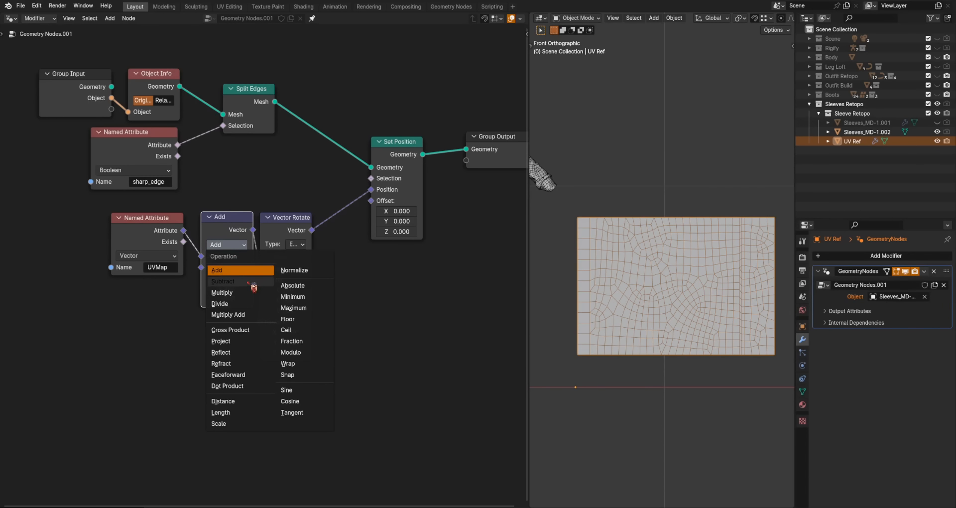
pyautogui.click(222, 281)
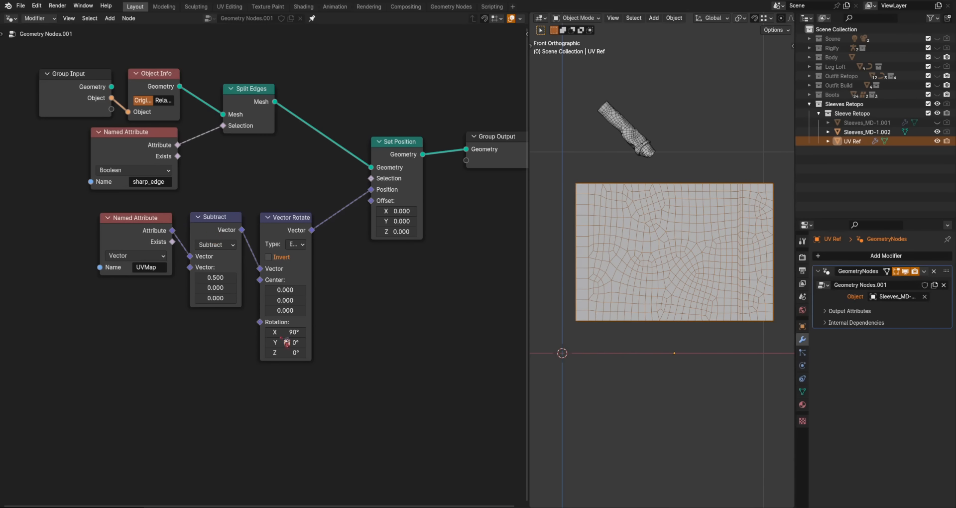
pyautogui.moveTo(287, 216); pyautogui.dragTo(327, 216)
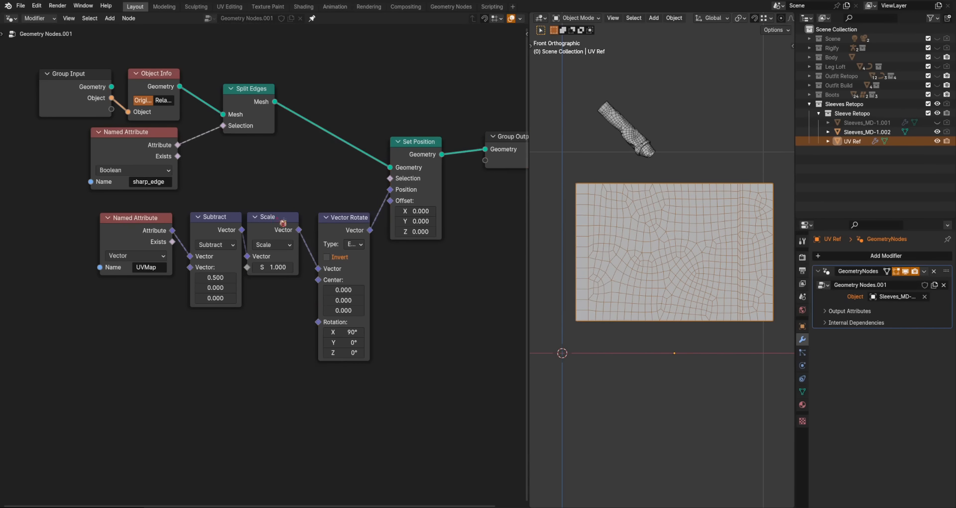
pyautogui.moveTo(276, 267); pyautogui.dragTo(268, 267)
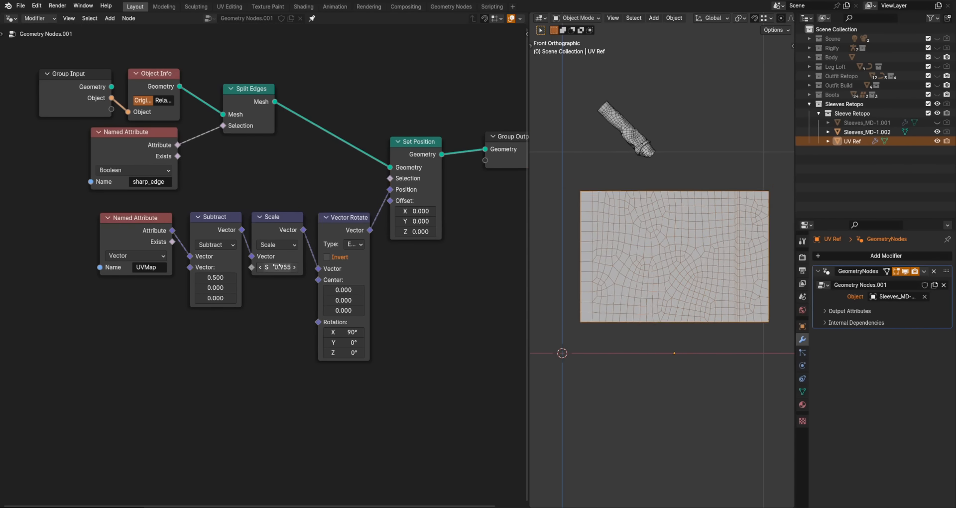
pyautogui.moveTo(278, 267); pyautogui.dragTo(281, 267)
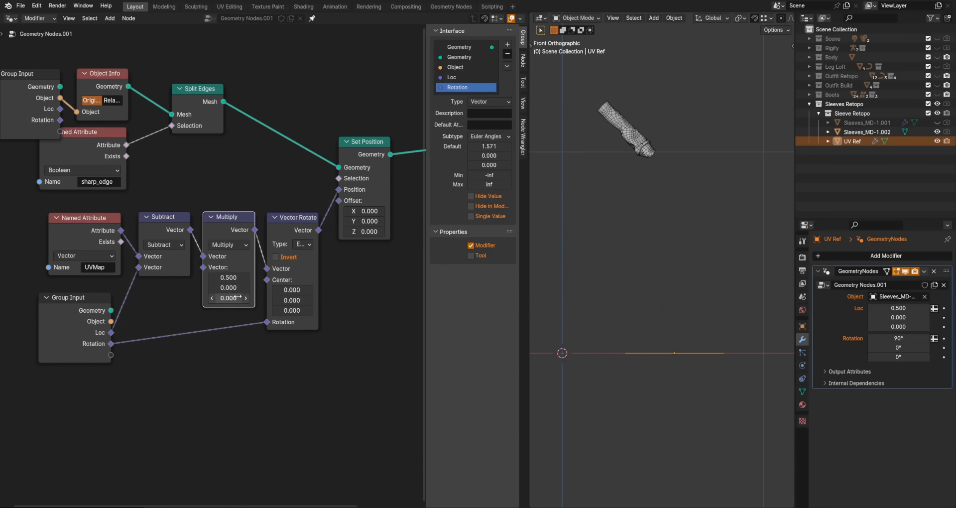
# Step: Add another Group Input socket so the node group exposes its Target, Split and Scale inputs
pyautogui.click(227, 277)
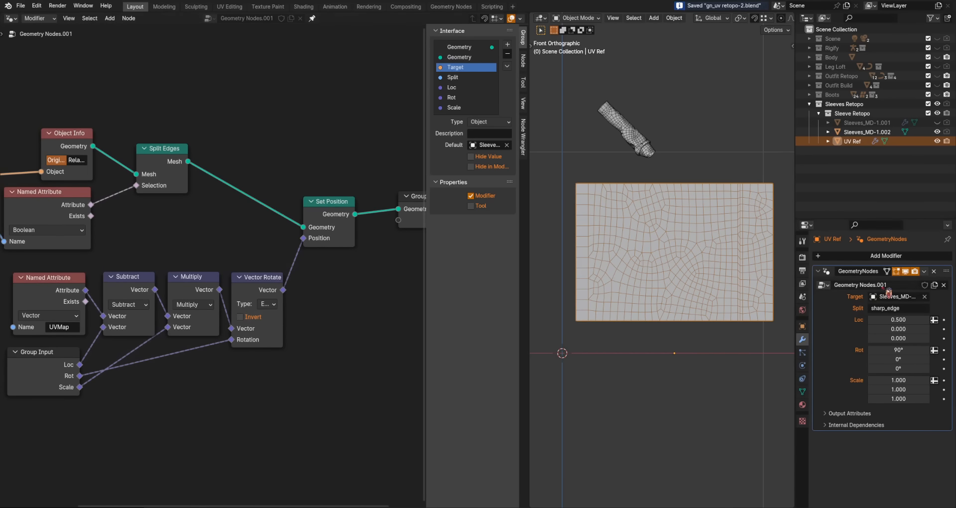
# Step: Rename the node group to UV Flatten and make Sleeves_MD-1.002 the active object
pyautogui.doubleClick(860, 285)
pyautogui.write('UV Flatten')
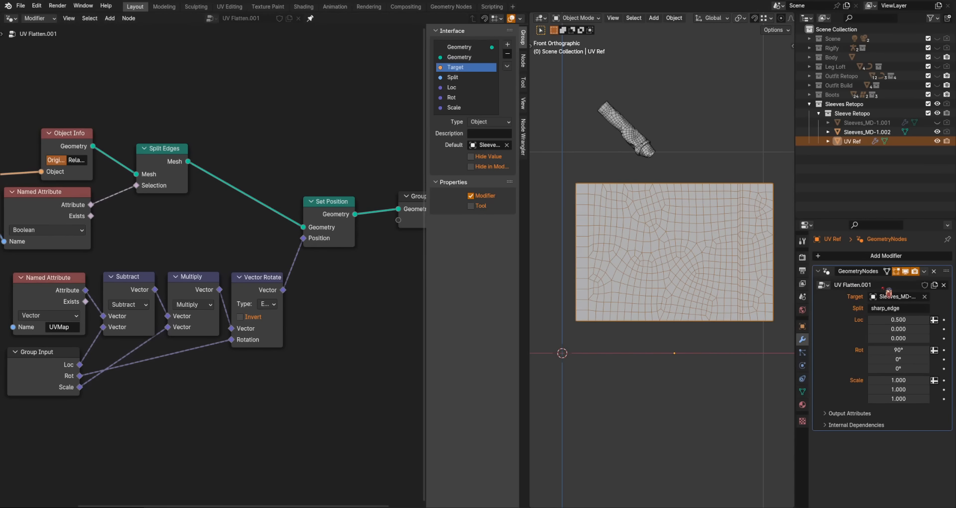
pyautogui.doubleClick(853, 285)
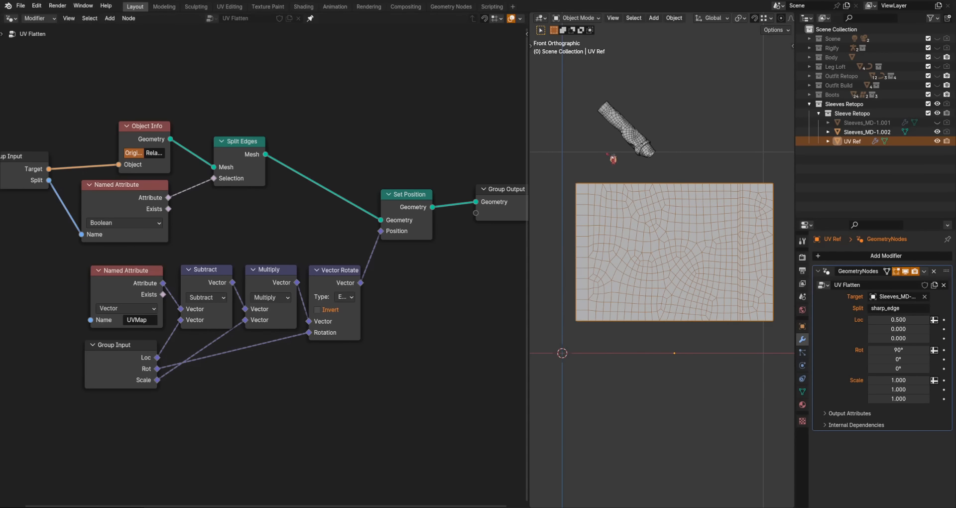
pyautogui.click(867, 131)
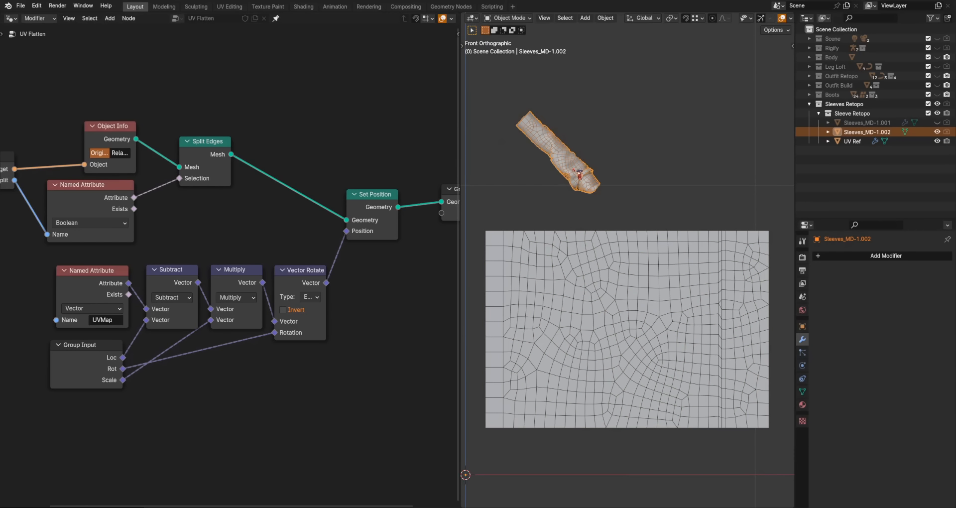
pyautogui.click(852, 140)
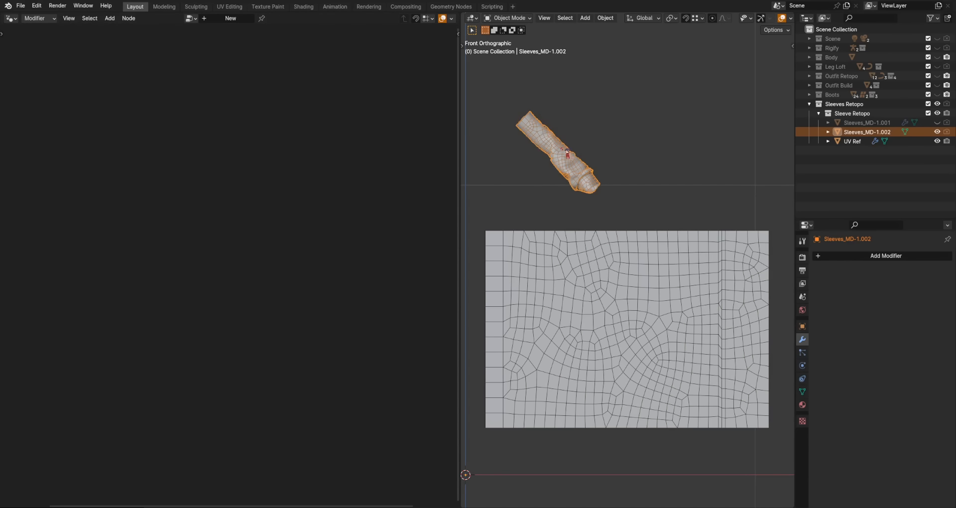
# Step: Give the sleeve a Save Position geometry-nodes modifier storing Position as vector attribute 'base_l'
pyautogui.click(885, 256)
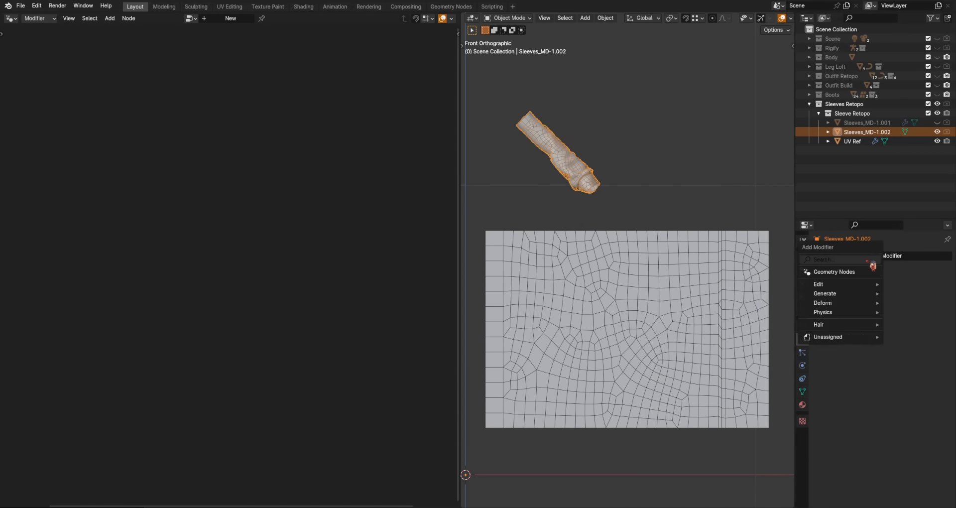
pyautogui.click(835, 271)
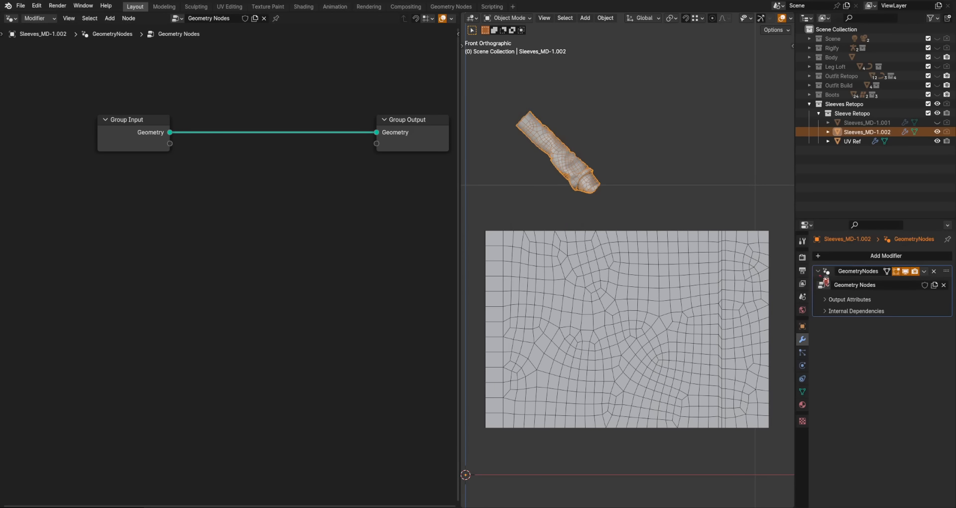
pyautogui.doubleClick(854, 285)
pyautogui.write('Save Position')
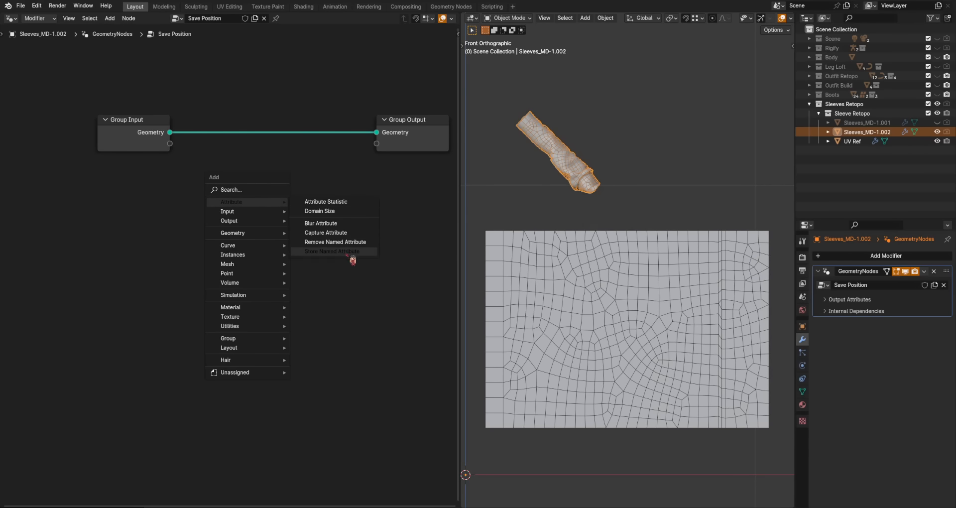
pyautogui.click(335, 251)
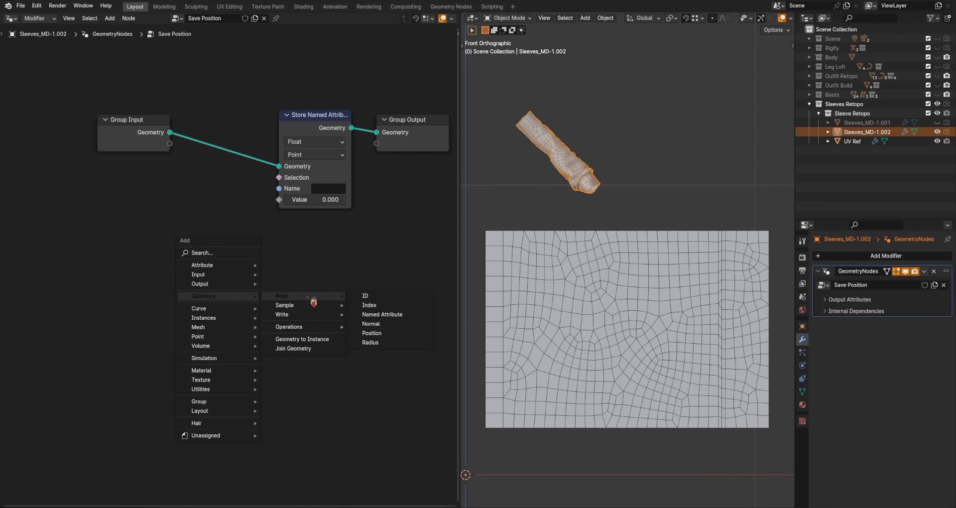
pyautogui.click(314, 142)
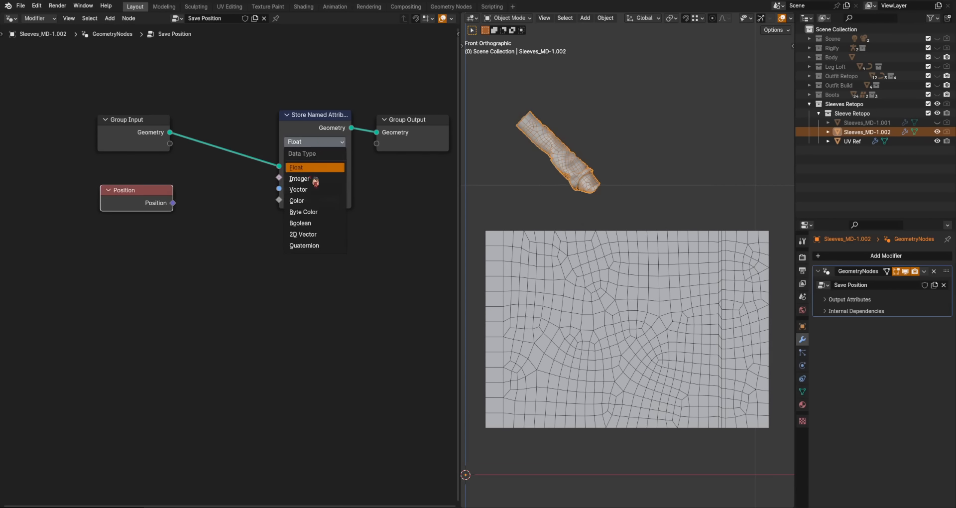
pyautogui.click(297, 190)
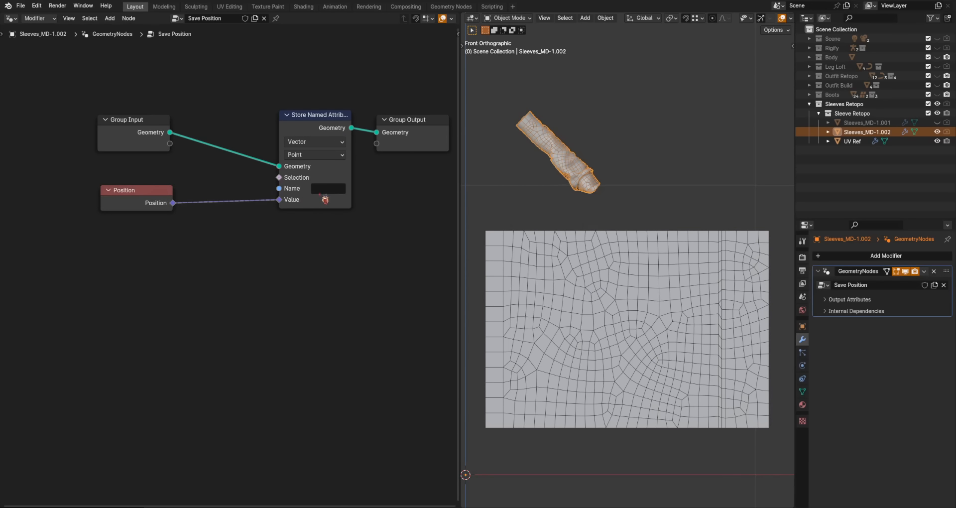
pyautogui.write('base_l')
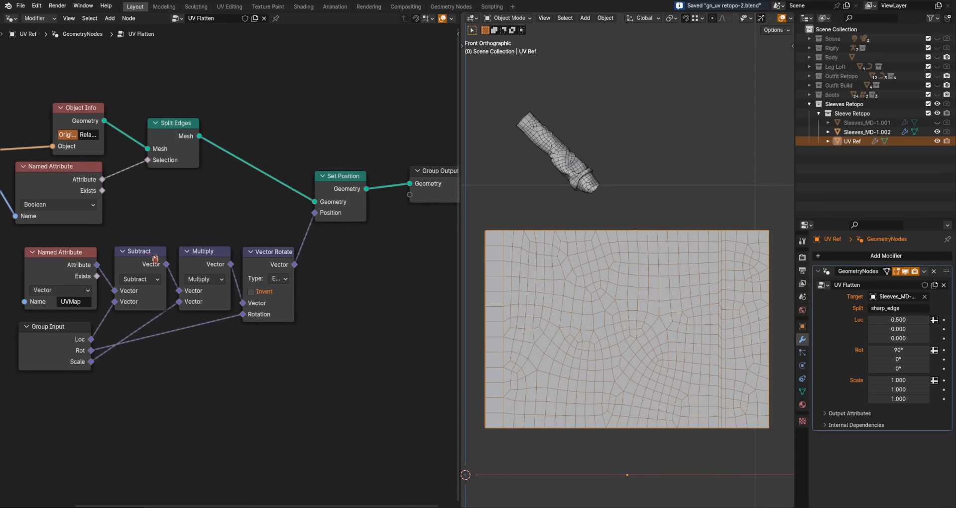
# Step: Point the new Named Attribute node in UV Flatten at the 'ba' position attribute
pyautogui.click(362, 105)
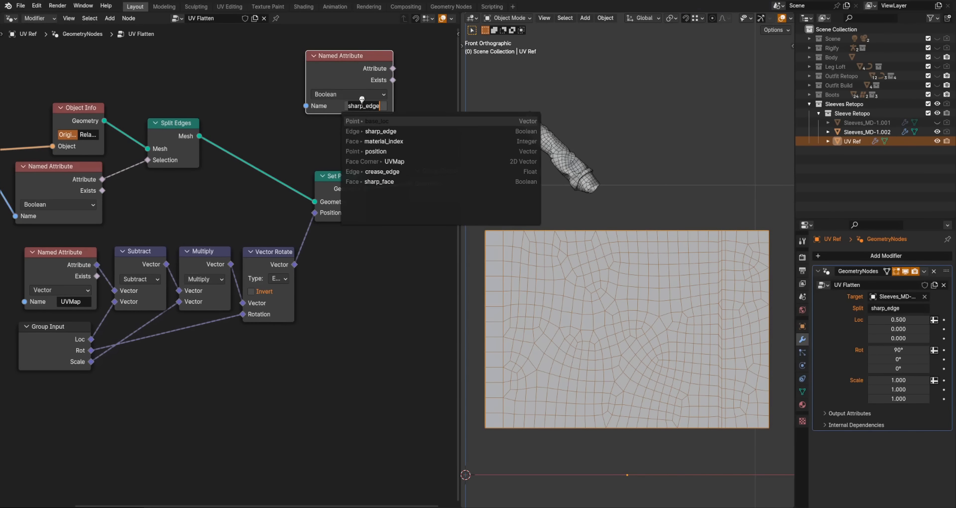
pyautogui.write('ba')
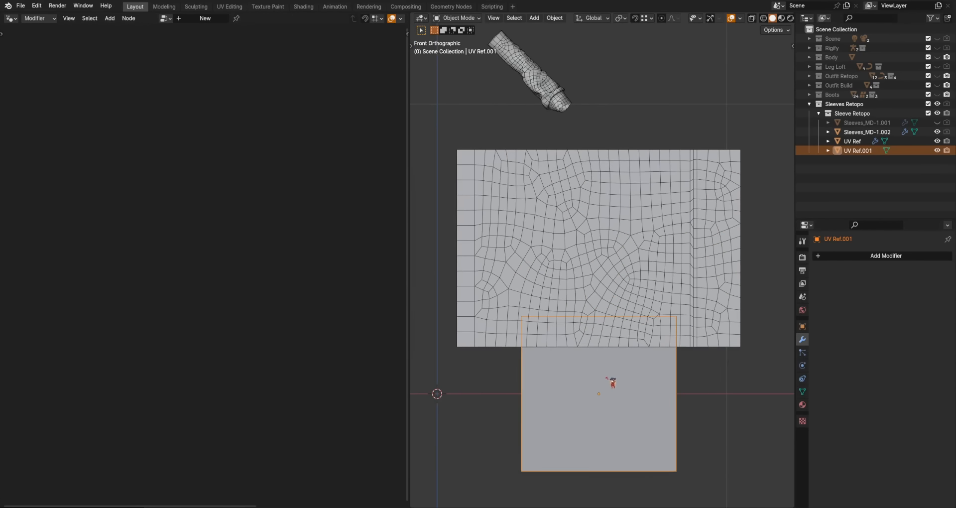
# Step: Shrink the Retopo Input square to a small patch, subdivide it into a 4-cut quad grid and save
pyautogui.press('Tab')
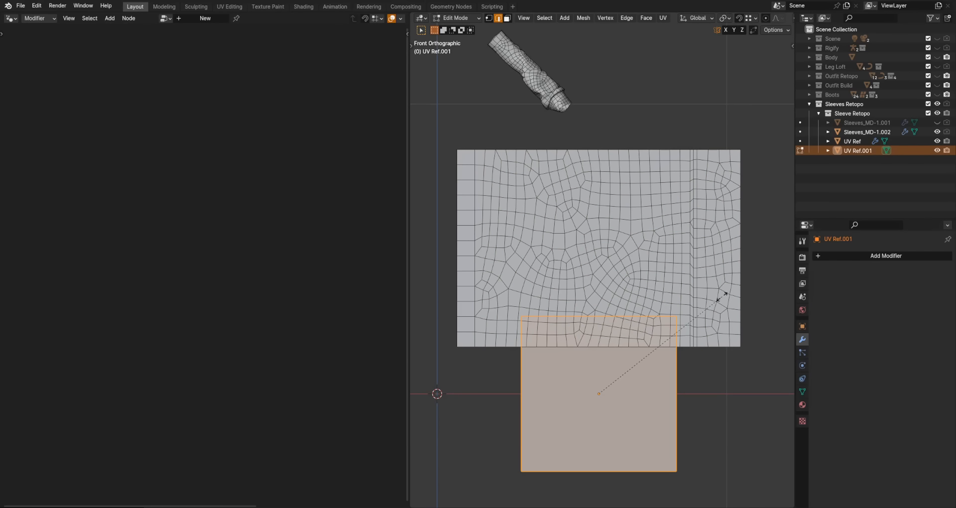
pyautogui.moveTo(597, 393); pyautogui.dragTo(597, 253)
pyautogui.write('Retopo Input')
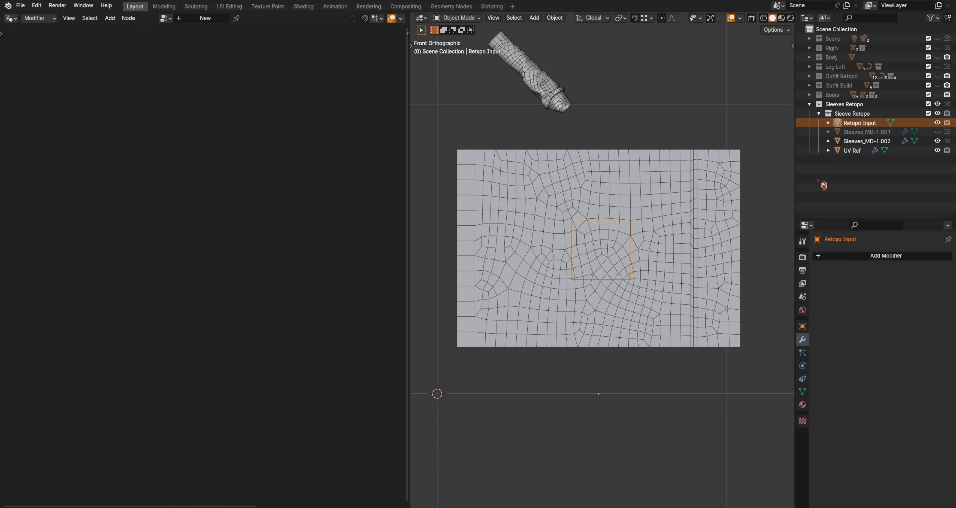
pyautogui.rightClick(610, 247)
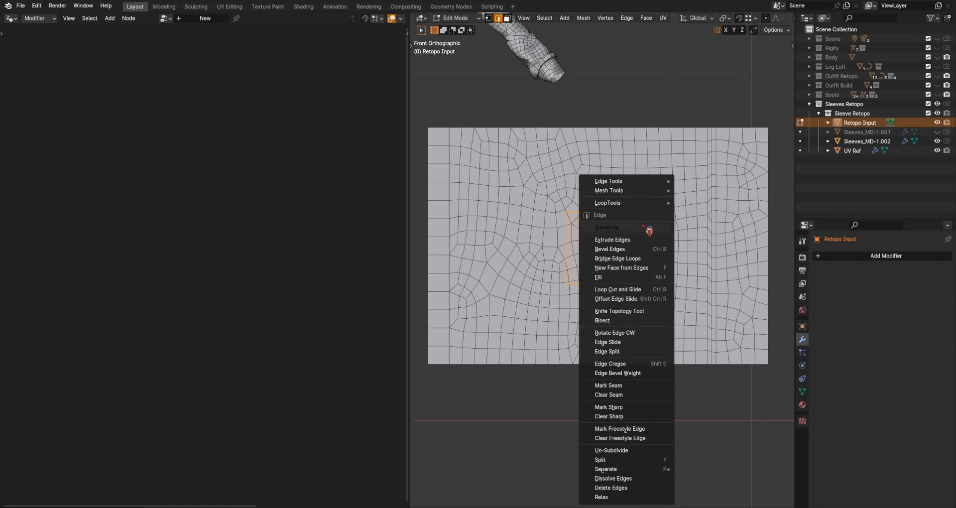
pyautogui.click(607, 227)
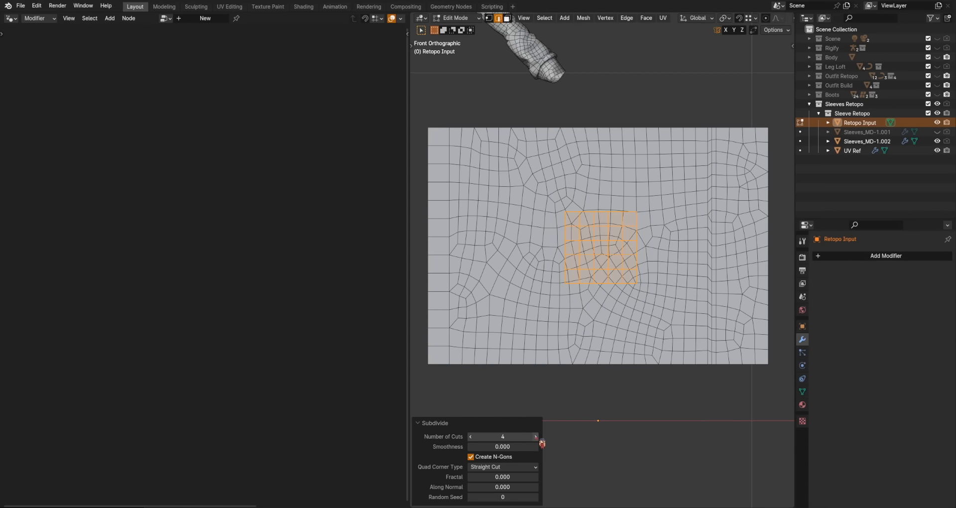
pyautogui.press('Tab')
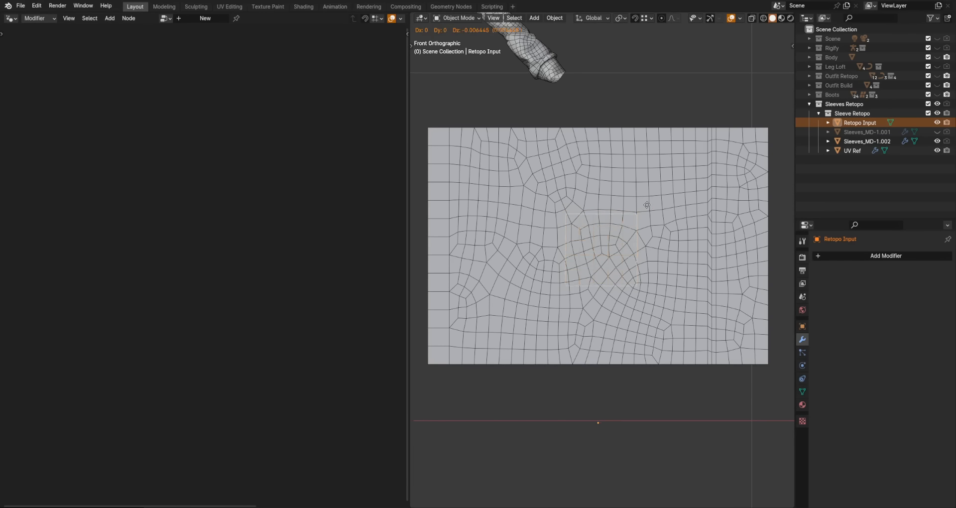
pyautogui.press('ctrl+s')
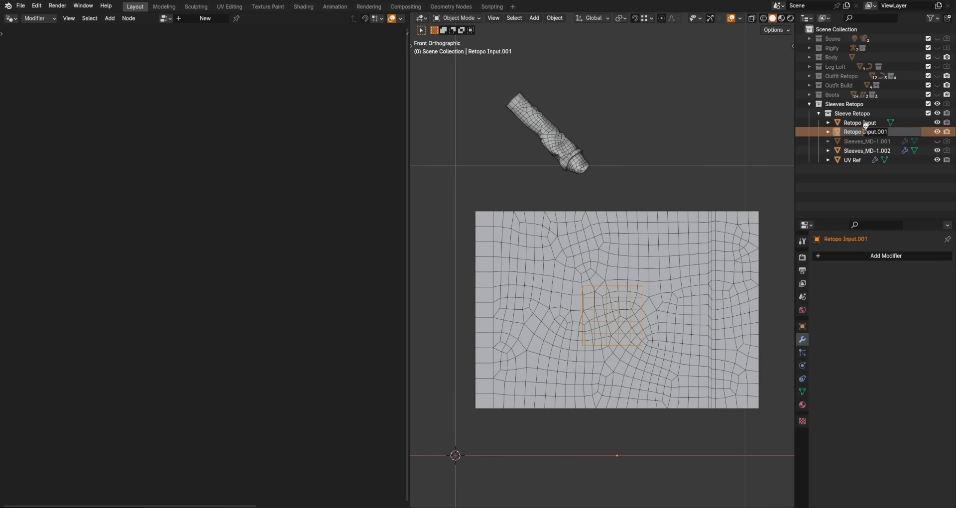
# Step: Name the duplicate Retopo Output and give it a Geometry Nodes modifier with a new node group
pyautogui.doubleClick(865, 132)
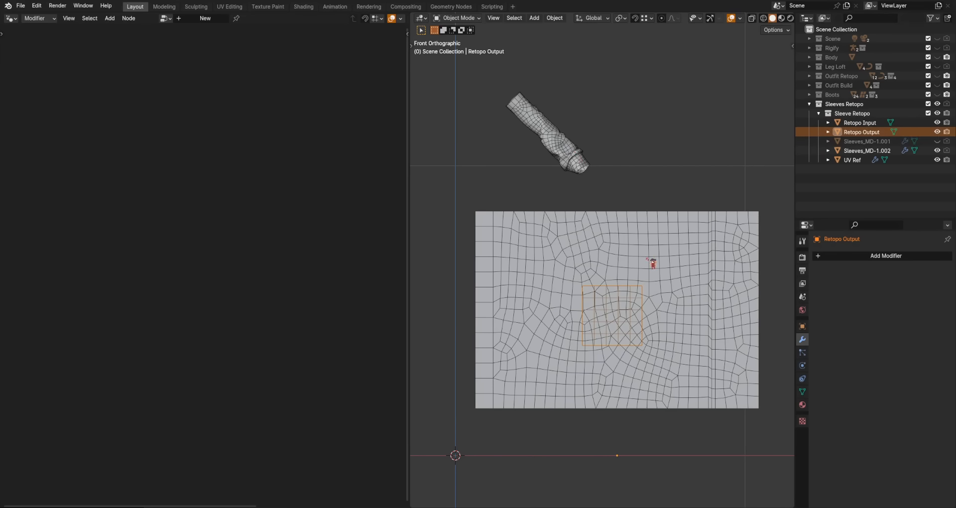
pyautogui.click(887, 256)
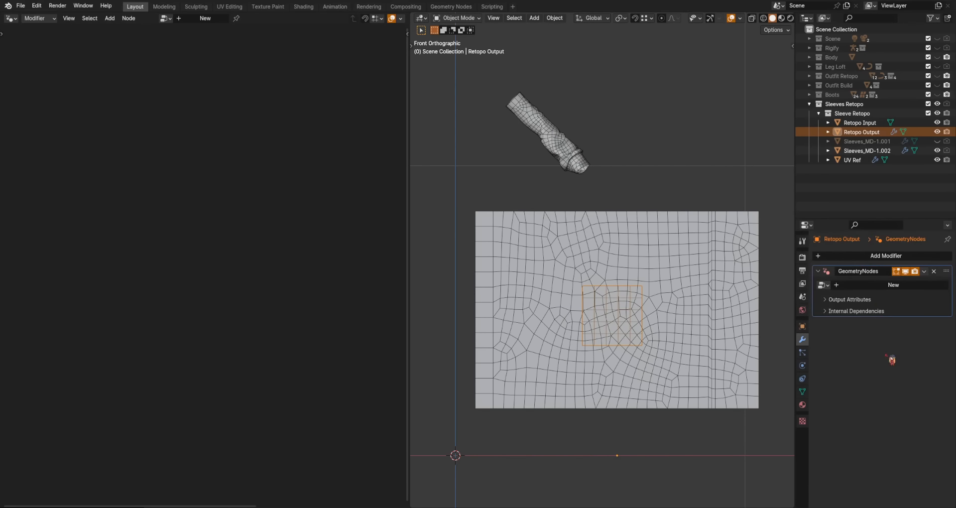
pyautogui.click(893, 285)
pyautogui.write('ob')
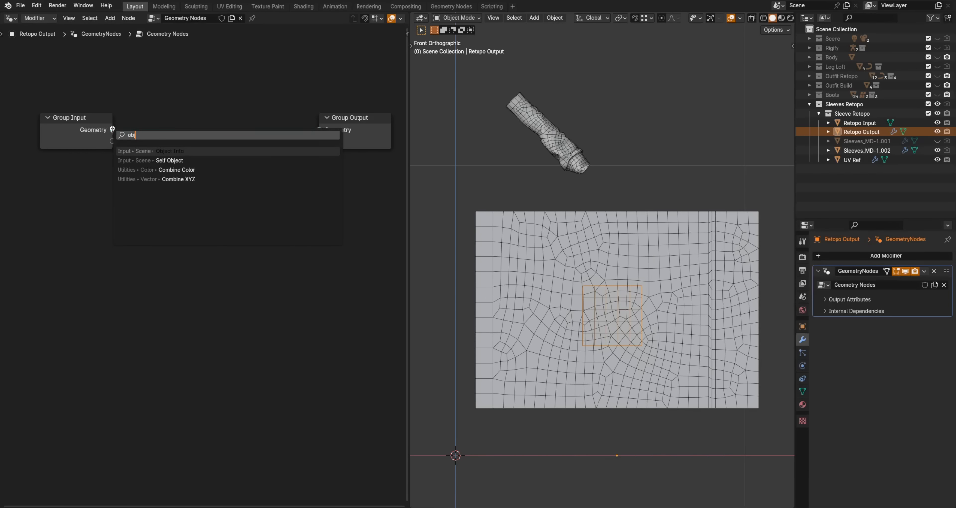
# Step: Add an Object Info node reading UV Ref, wire its geometry to the output and a Viewer node
pyautogui.click(169, 152)
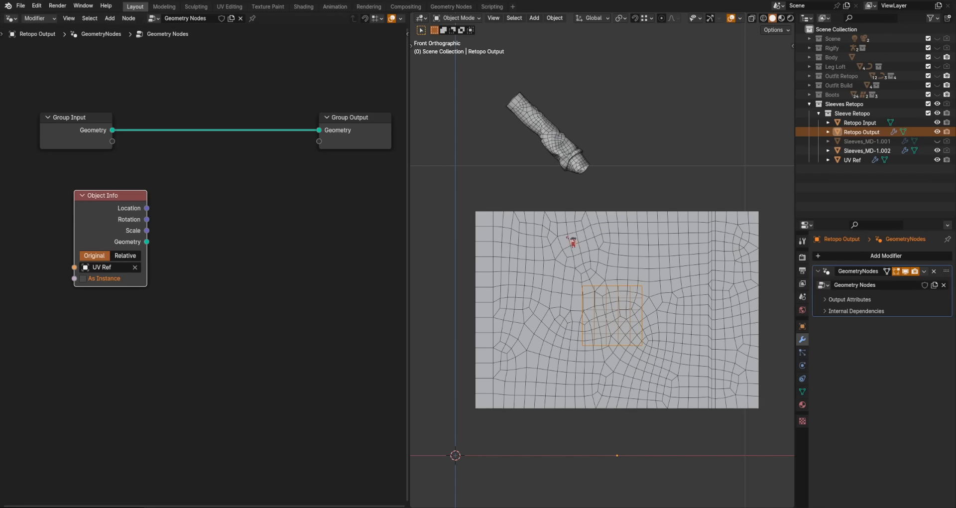
pyautogui.moveTo(146, 241); pyautogui.dragTo(319, 130)
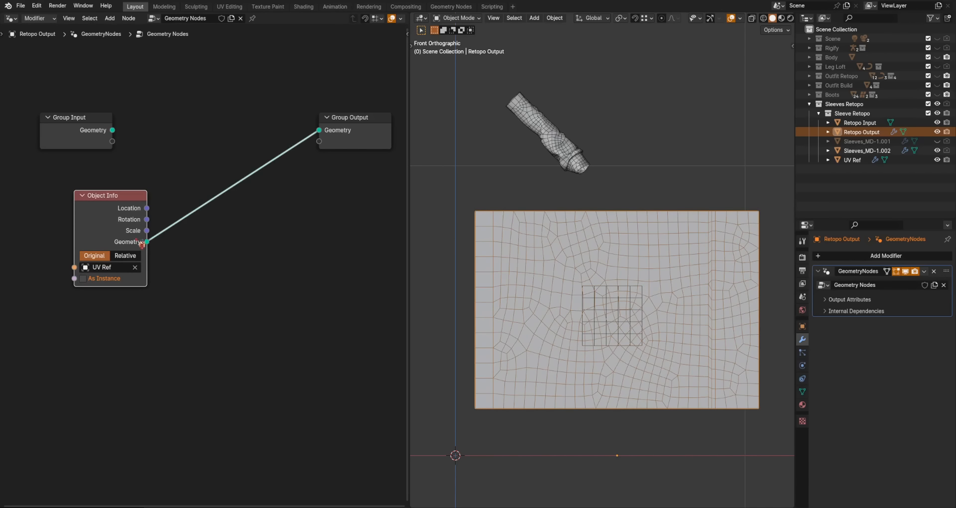
pyautogui.moveTo(102, 195); pyautogui.dragTo(137, 184)
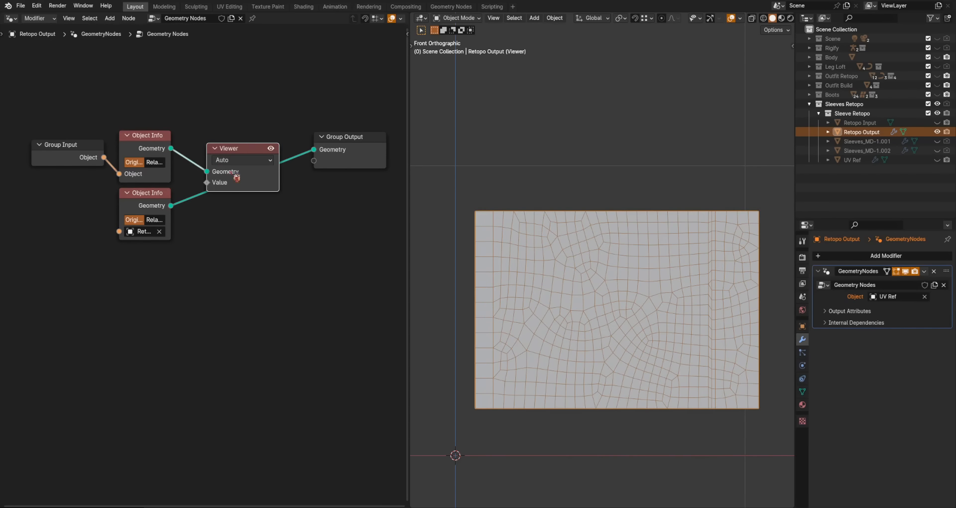
pyautogui.moveTo(227, 148); pyautogui.dragTo(297, 217)
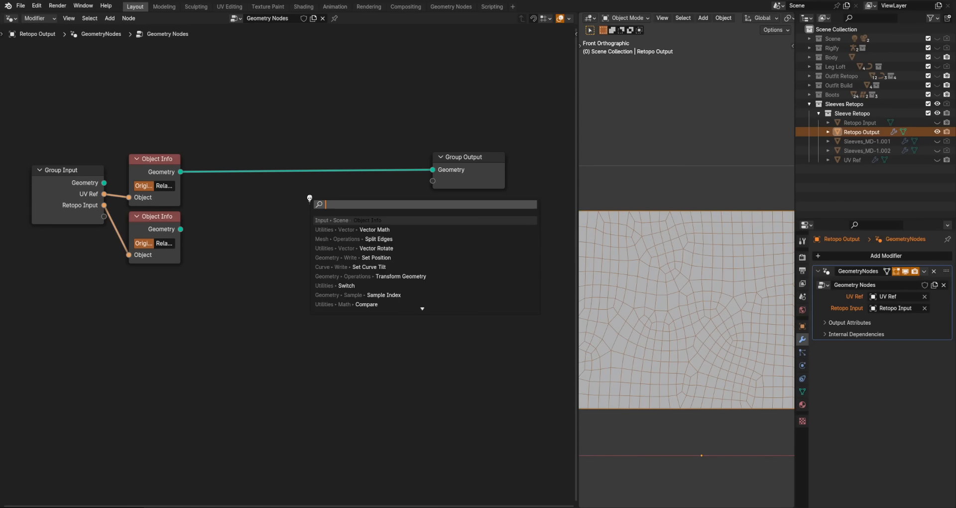
# Step: Add Sample Nearest Surface set to Vector and feed a Named Attribute base_loc into its Value
pyautogui.write('sample')
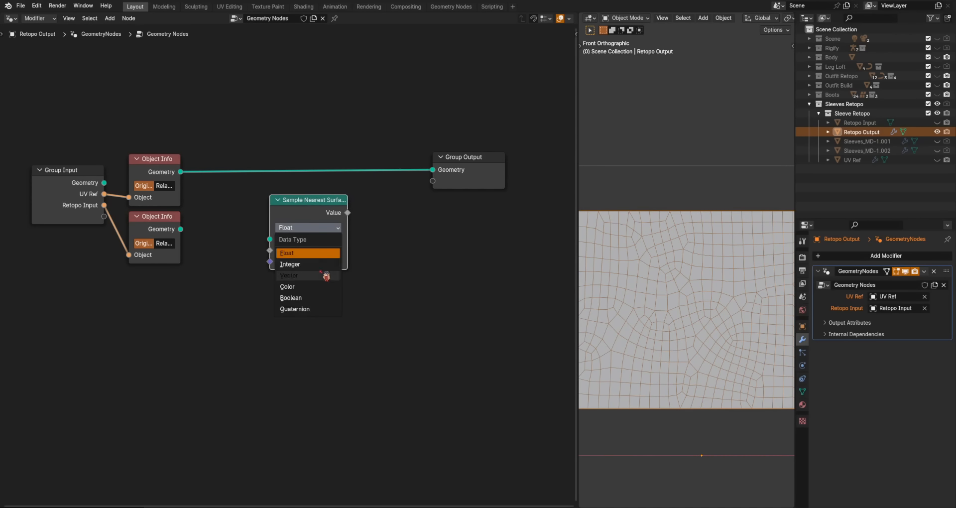
pyautogui.click(290, 275)
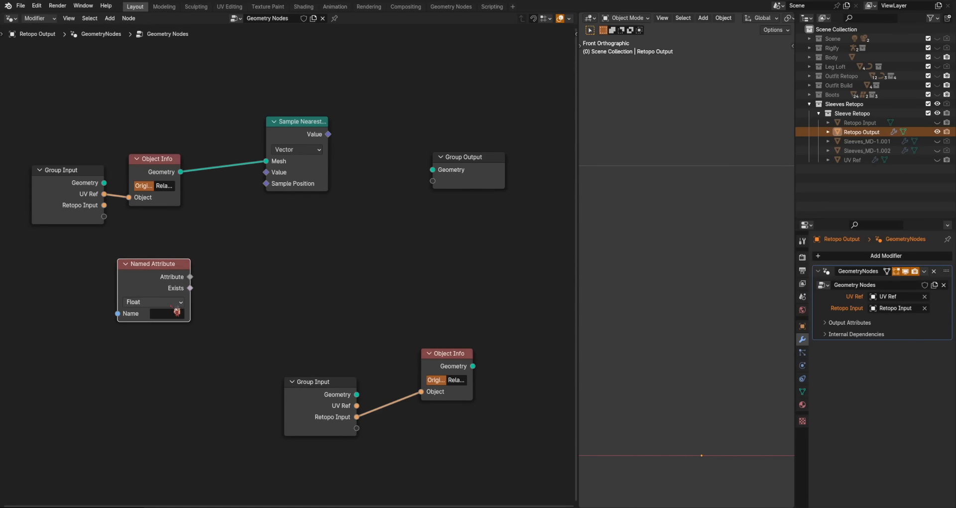
pyautogui.write('base_loc')
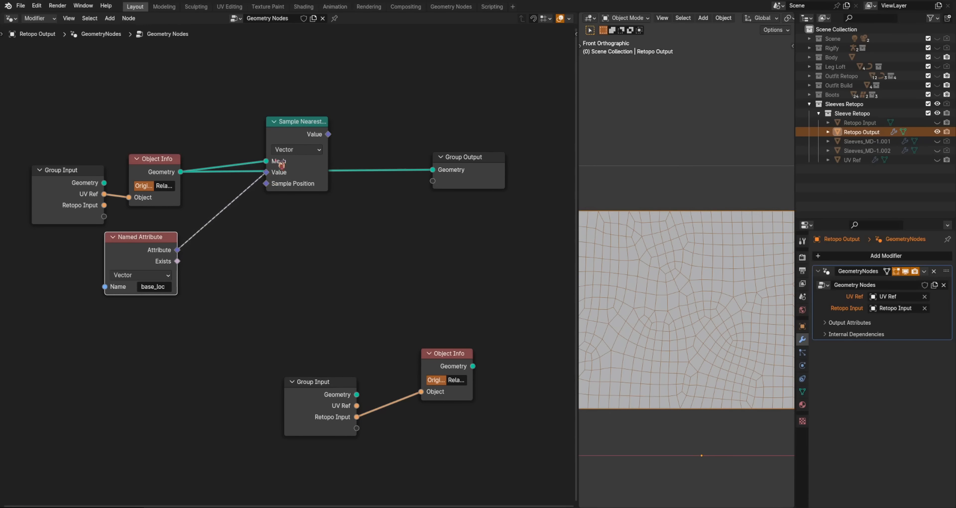
pyautogui.moveTo(299, 121); pyautogui.dragTo(241, 181)
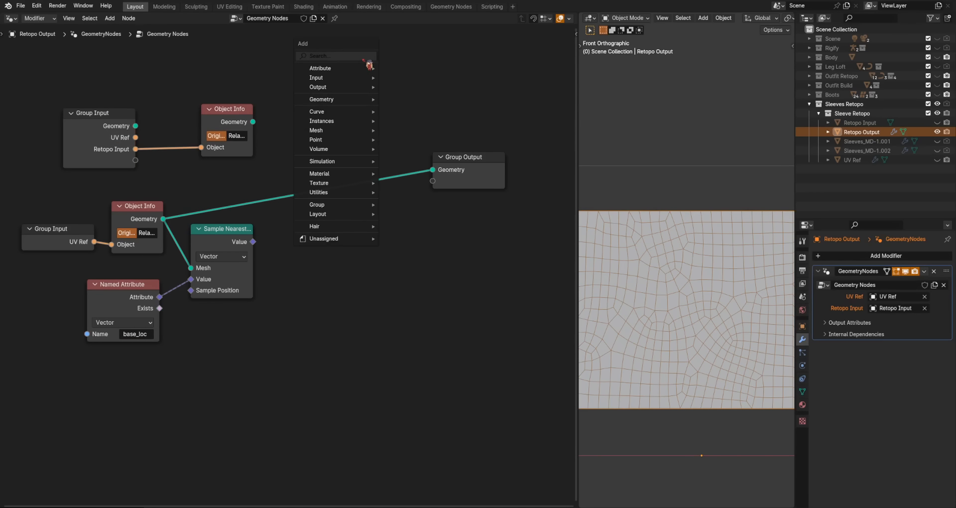
# Step: Inspect the sleeve's Save Position modifier, move the Retopo Input patch across the layout and reselect it
pyautogui.click(327, 100)
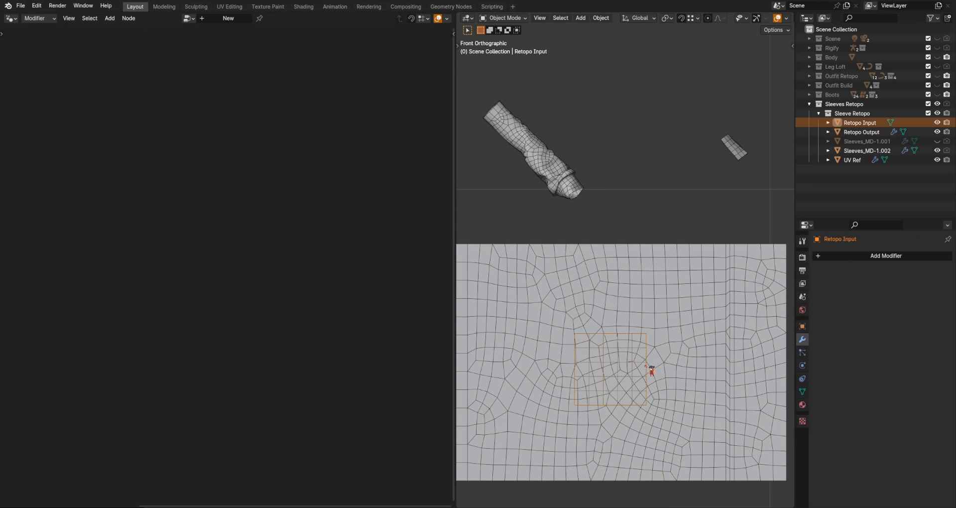
pyautogui.click(862, 131)
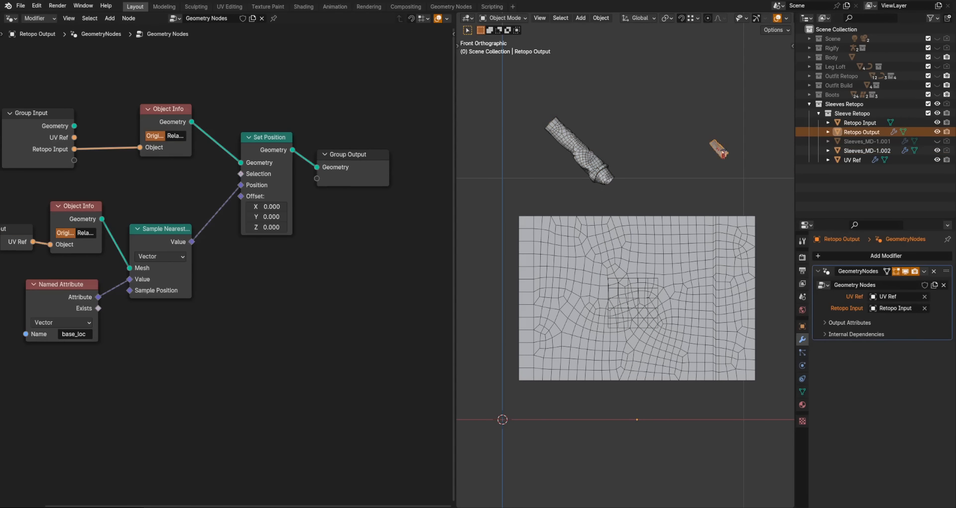
pyautogui.click(868, 150)
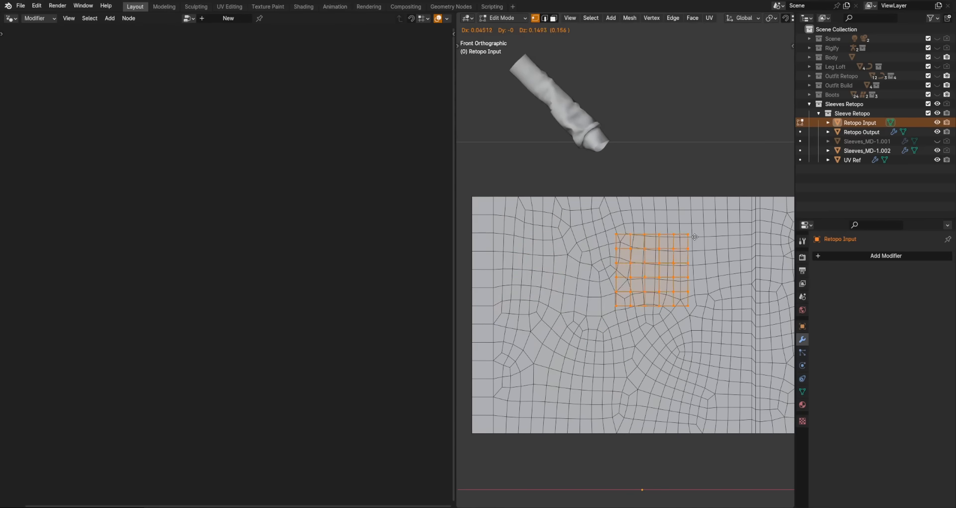
pyautogui.moveTo(692, 237); pyautogui.dragTo(603, 230)
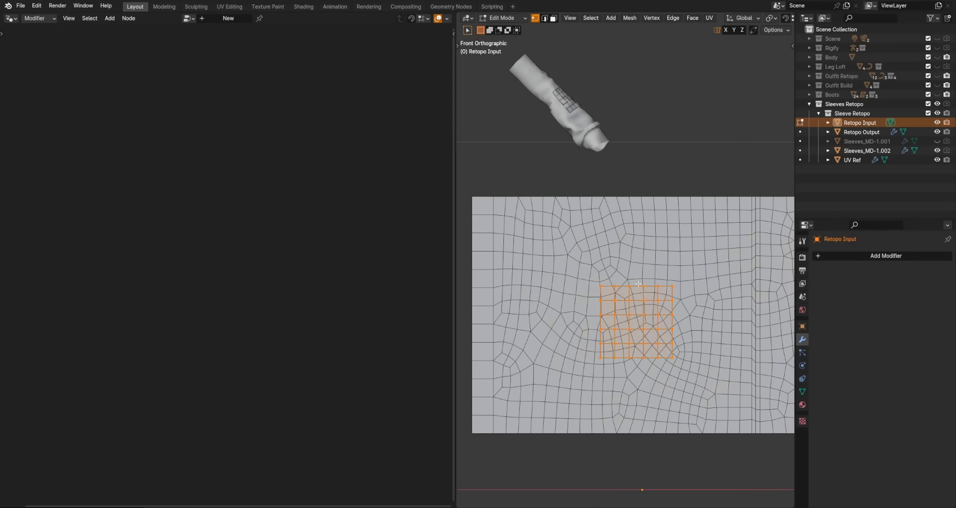
pyautogui.click(863, 132)
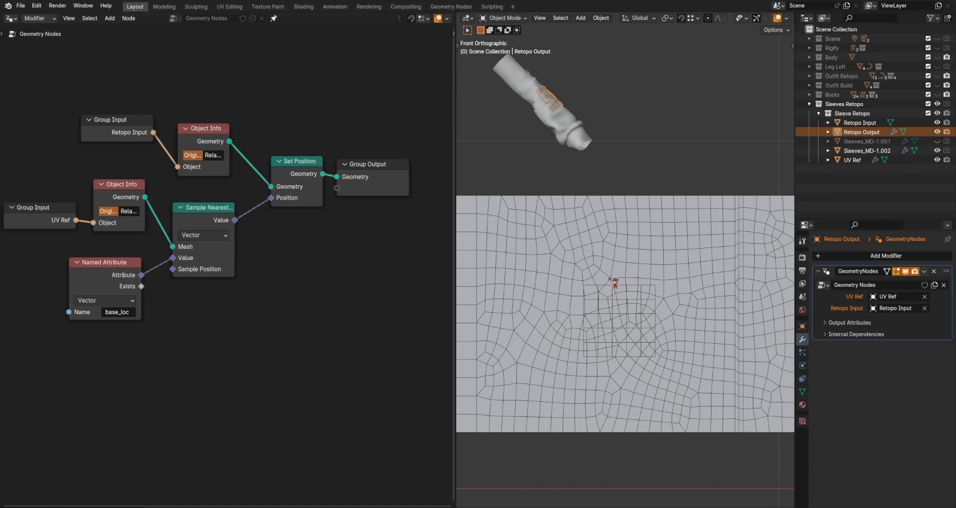
pyautogui.moveTo(661, 256)
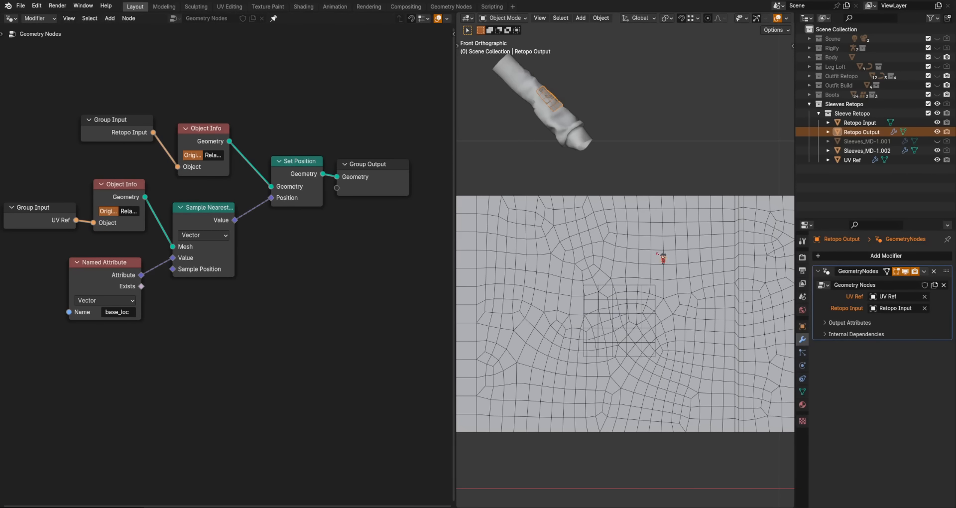
pyautogui.click(851, 160)
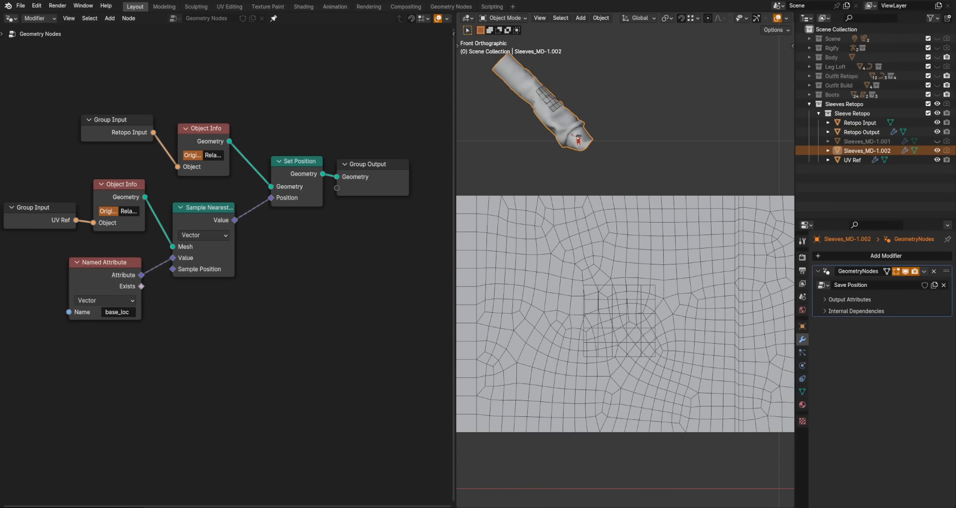
pyautogui.click(852, 160)
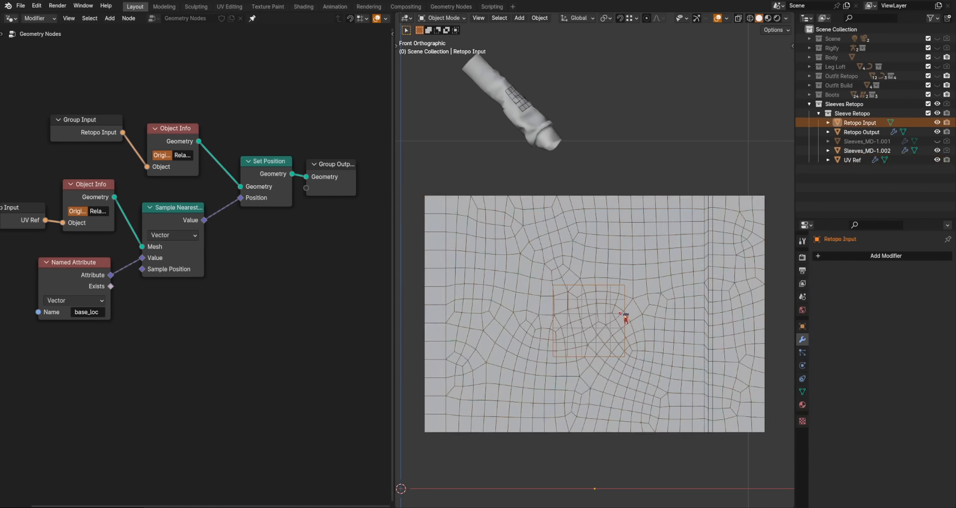
# Step: Scale the Retopo Input plane in Edit Mode to span the whole flattened UV Ref layout
pyautogui.press('Tab')
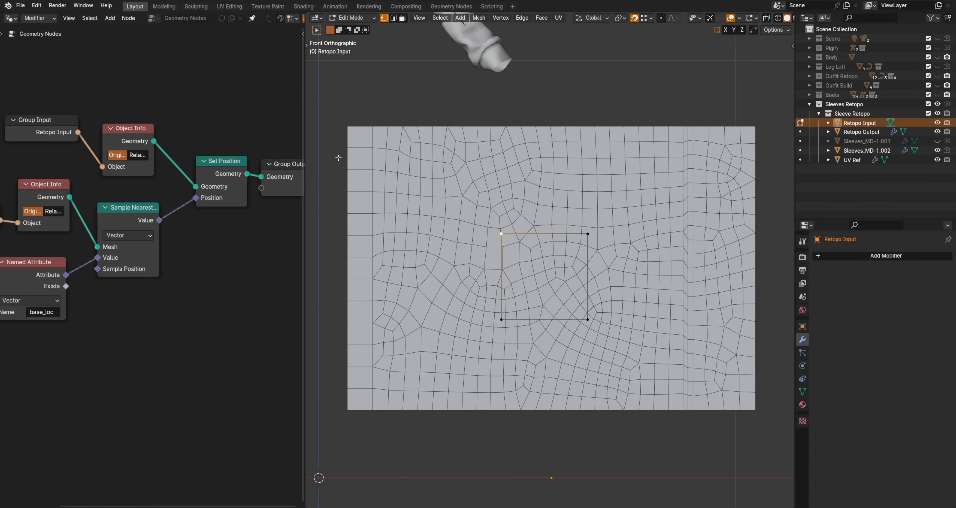
pyautogui.moveTo(501, 233); pyautogui.dragTo(346, 124)
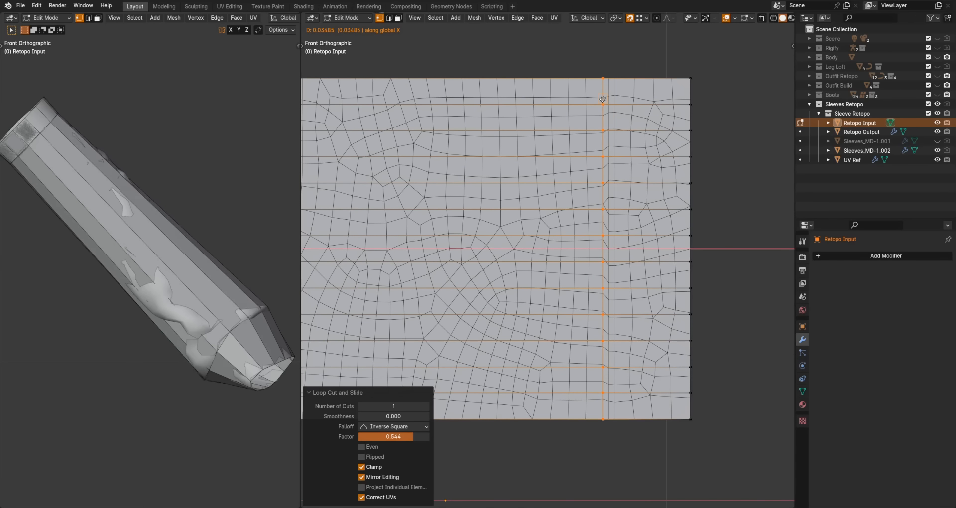
# Step: Add evenly spaced loop cuts to turn the plane into a dense quad grid over the layout
pyautogui.moveTo(603, 100); pyautogui.dragTo(608, 102)
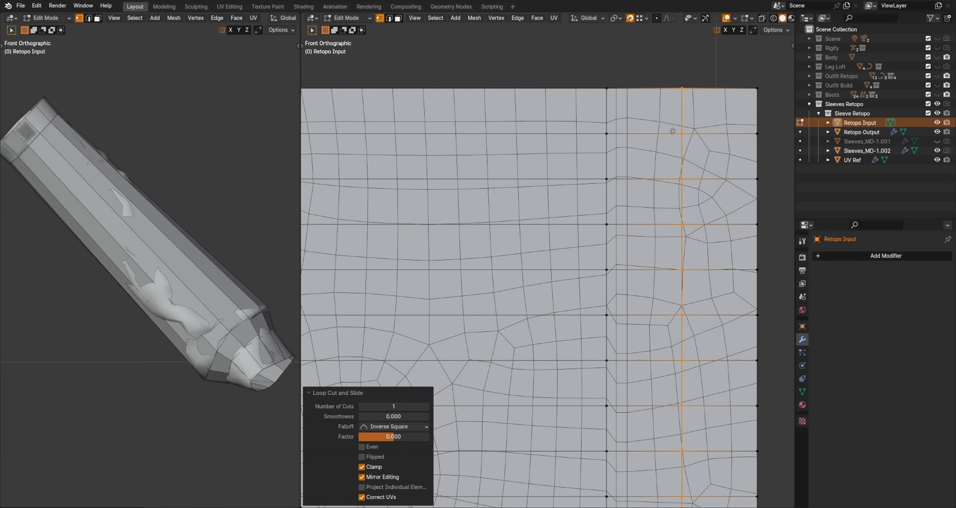
pyautogui.moveTo(673, 132); pyautogui.dragTo(650, 131)
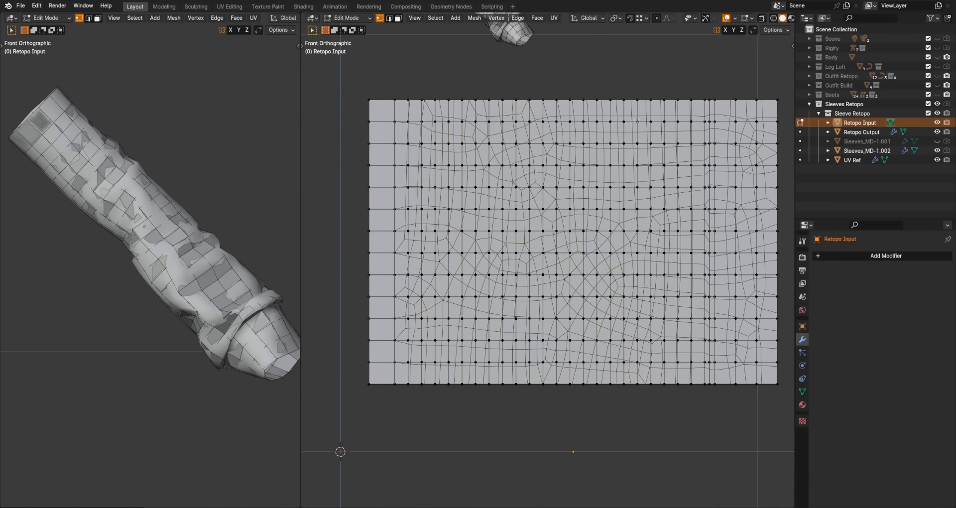
# Step: Duplicate Retopo Output sideways along X and apply its GeometryNodes modifier into a real quad mesh
pyautogui.press('Tab')
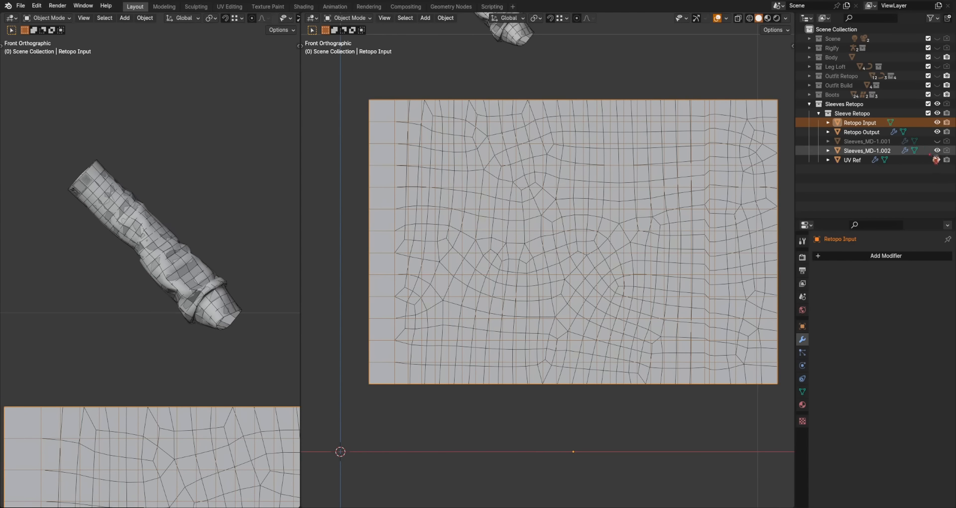
pyautogui.click(862, 132)
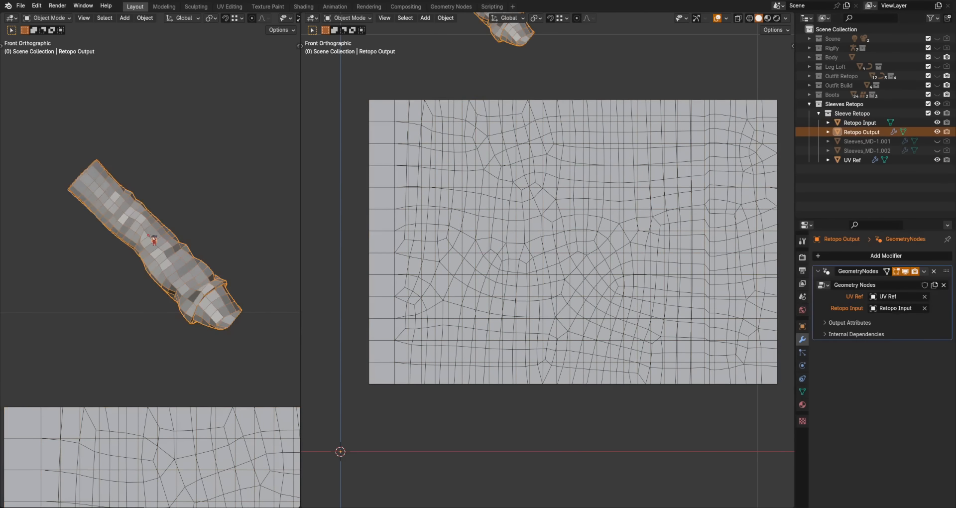
pyautogui.press('ctrl+s')
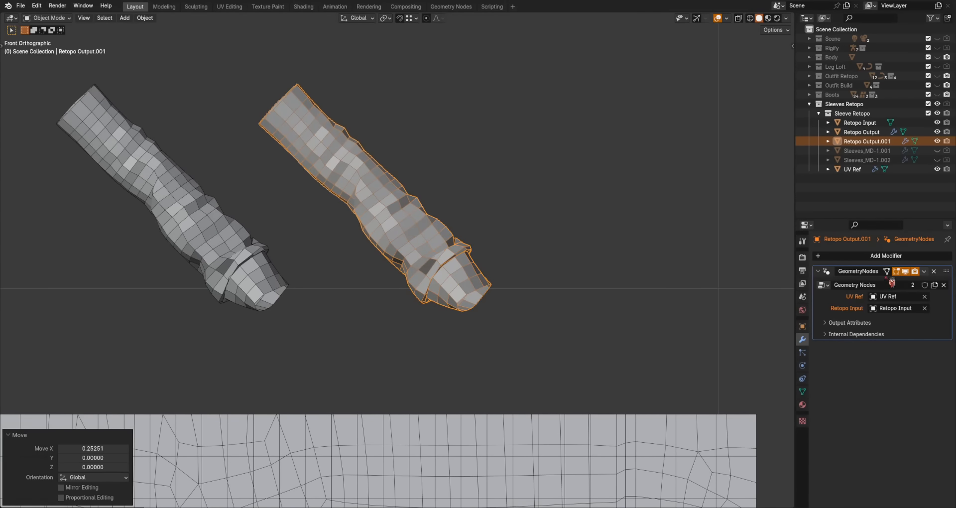
pyautogui.click(145, 17)
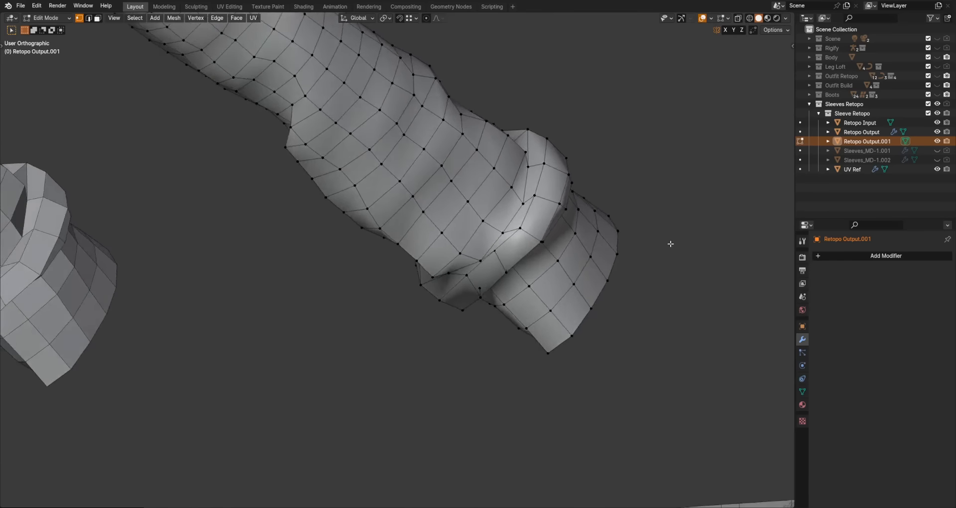
pyautogui.press('KP_1')
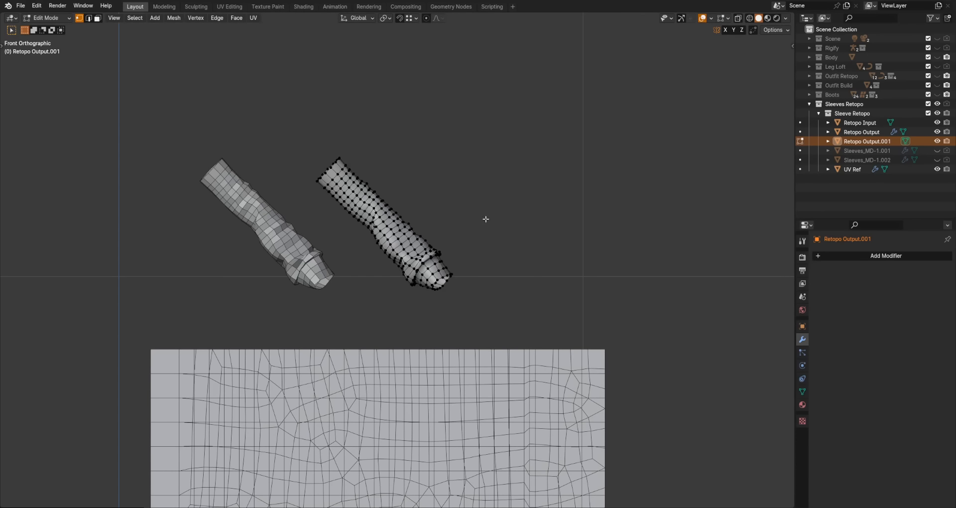
pyautogui.click(886, 256)
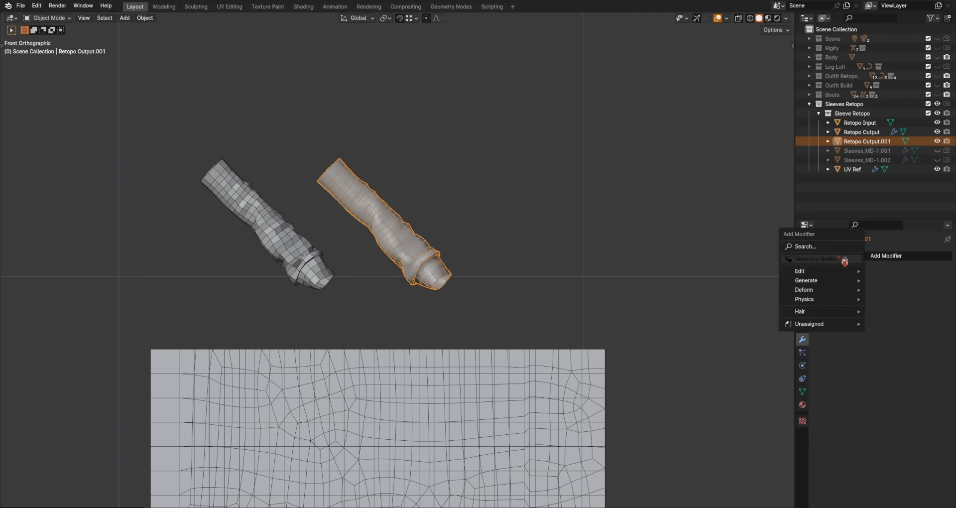
# Step: Add a Subdivision Surface modifier to the copy and crease the cuff edge loop to 1
pyautogui.write('sub')
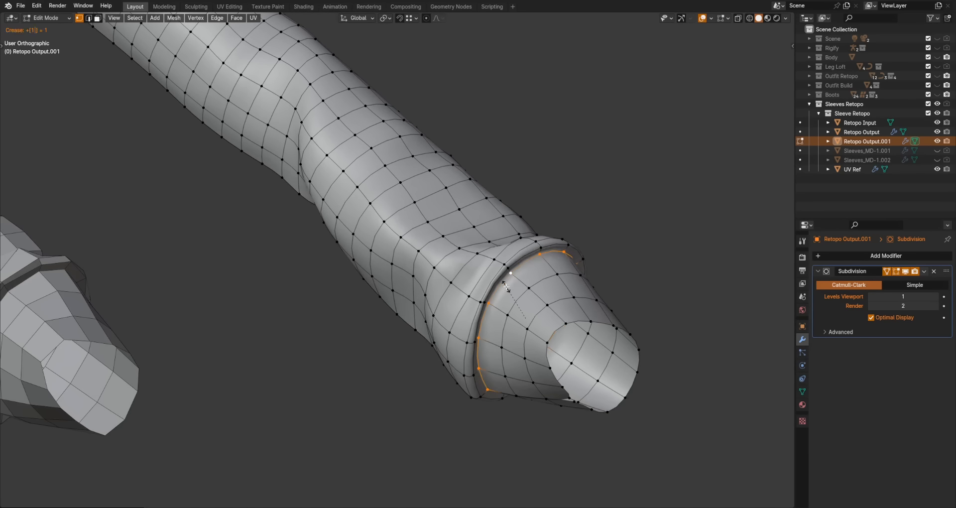
pyautogui.press('Tab')
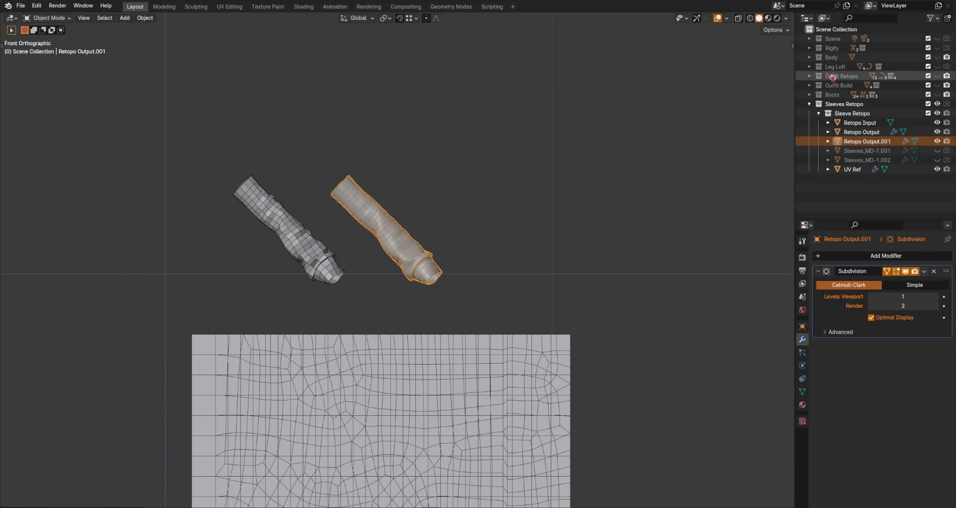
# Step: Make Body and Outfit Retopo visible and adjust the Retopo Input grid in Edit Mode
pyautogui.click(938, 76)
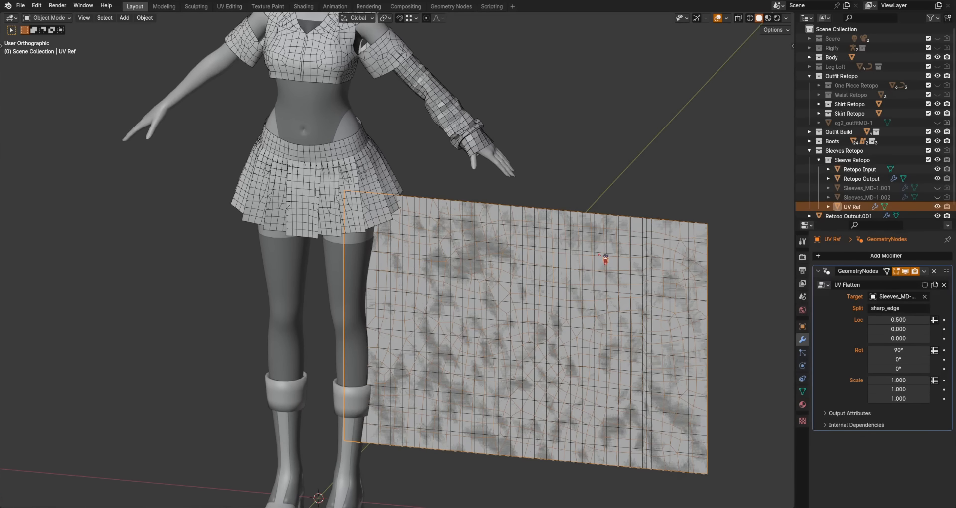
pyautogui.click(860, 169)
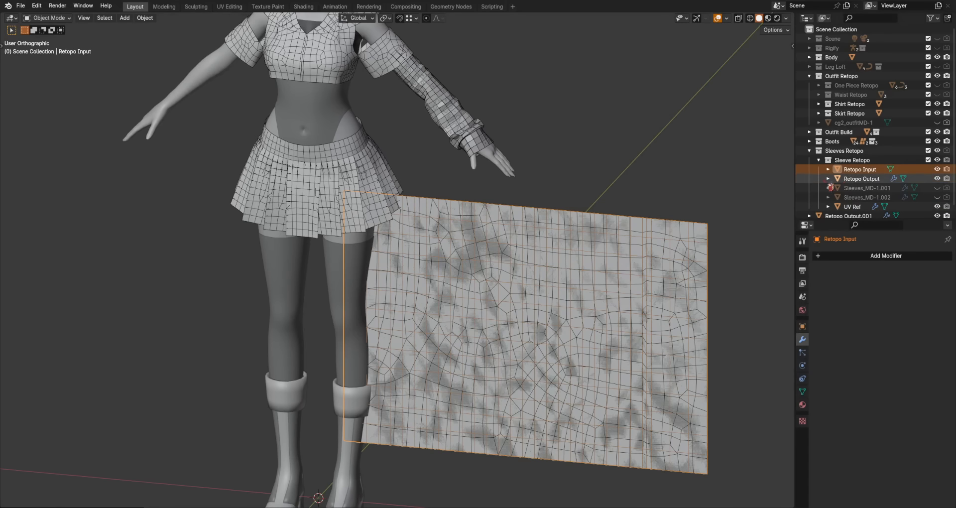
pyautogui.press('Tab')
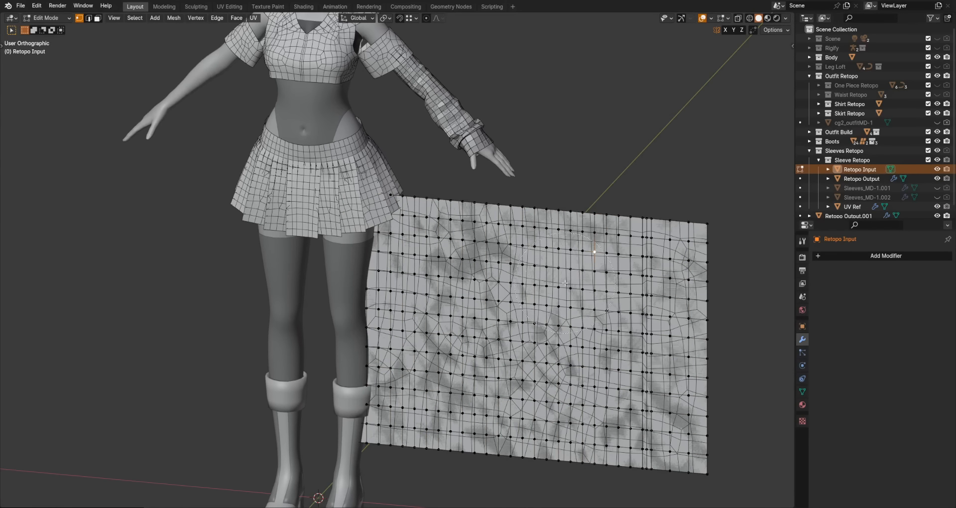
pyautogui.moveTo(567, 284); pyautogui.dragTo(615, 244)
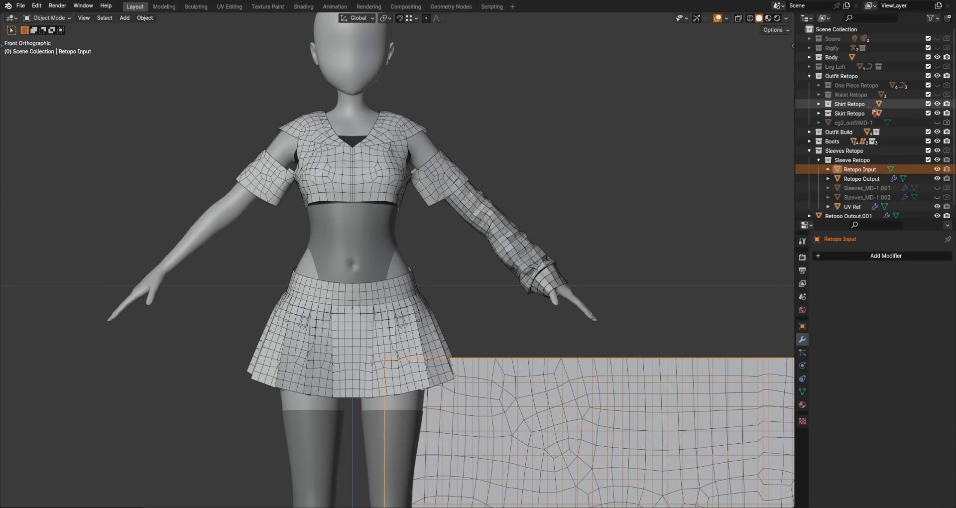
# Step: Isolate cg2_outfitMD-1 in local view, inspect its pattern-shaped UV islands in UV Editing, and return to Layout
pyautogui.click(854, 122)
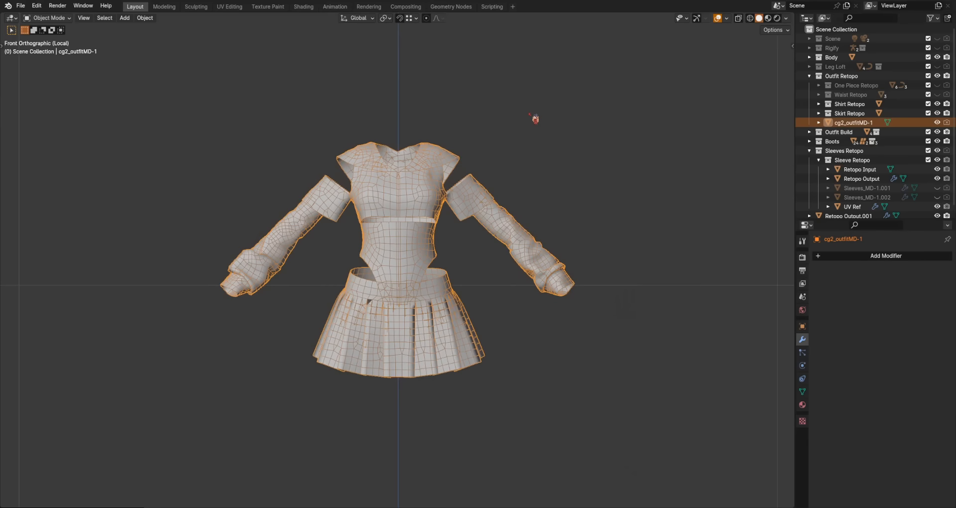
pyautogui.click(229, 6)
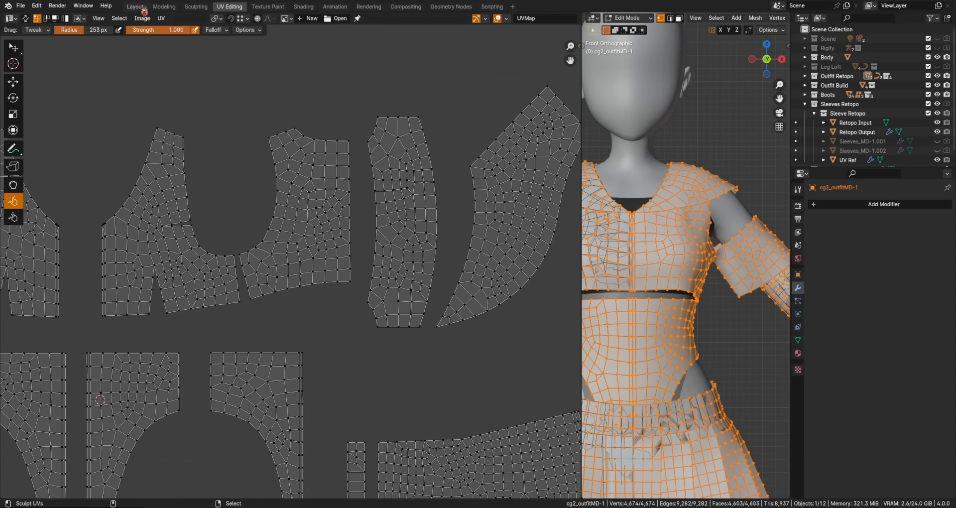
pyautogui.click(134, 6)
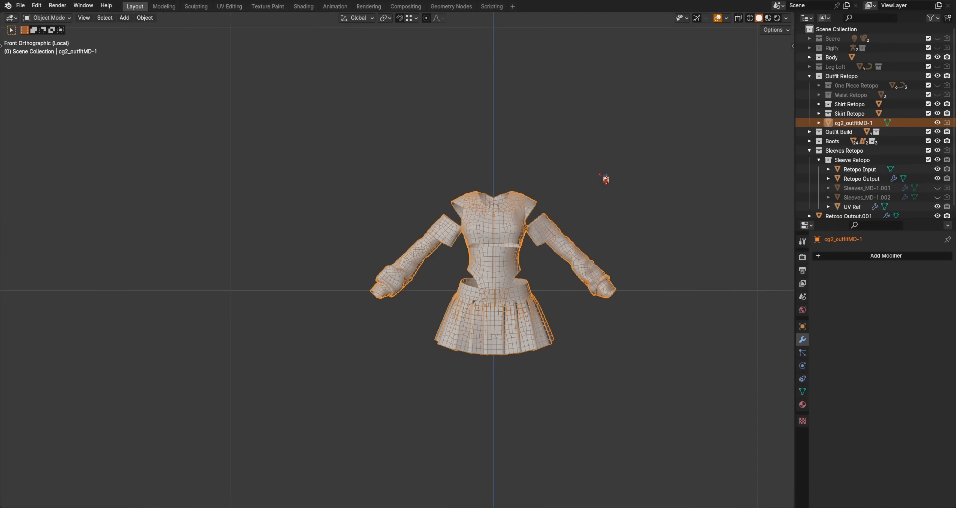